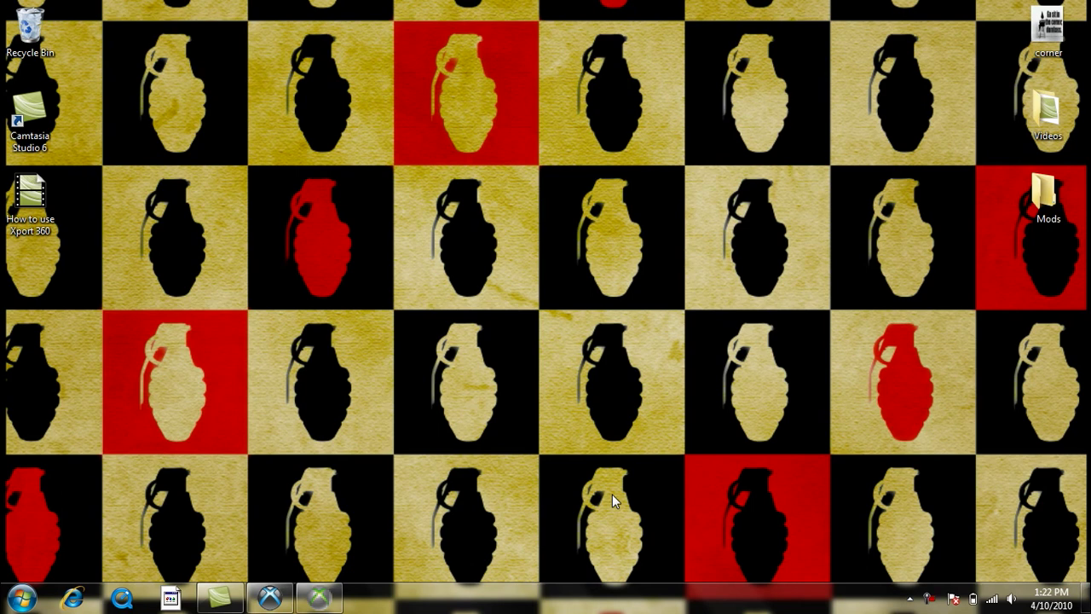
pyautogui.moveTo(417, 550)
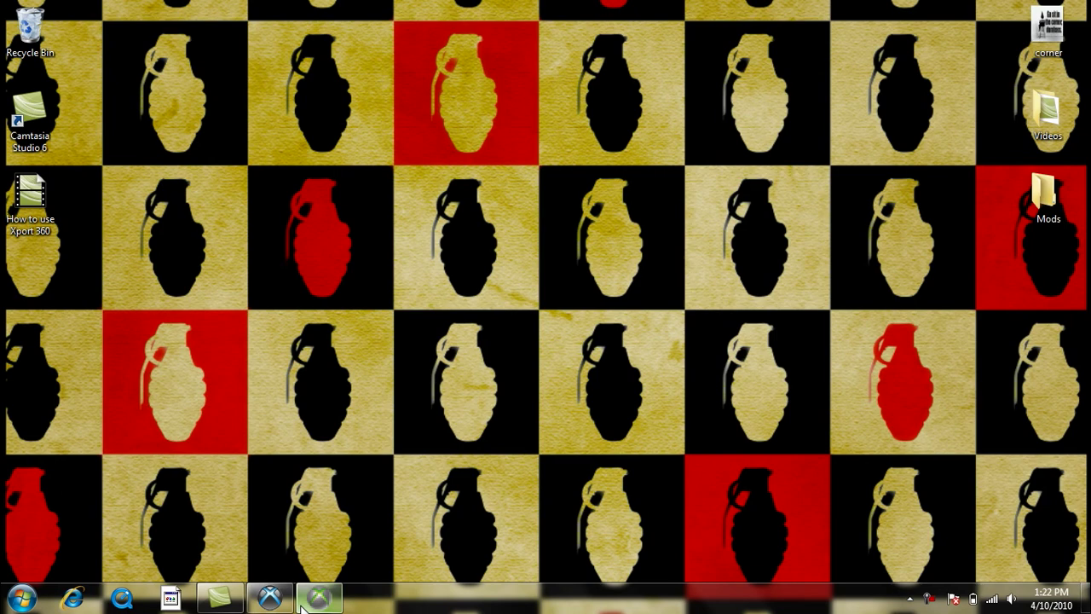
# - Open the 120.03 GB Xbox 360 hard drive (Device 1) in XPort 360
pyautogui.click(318, 597)
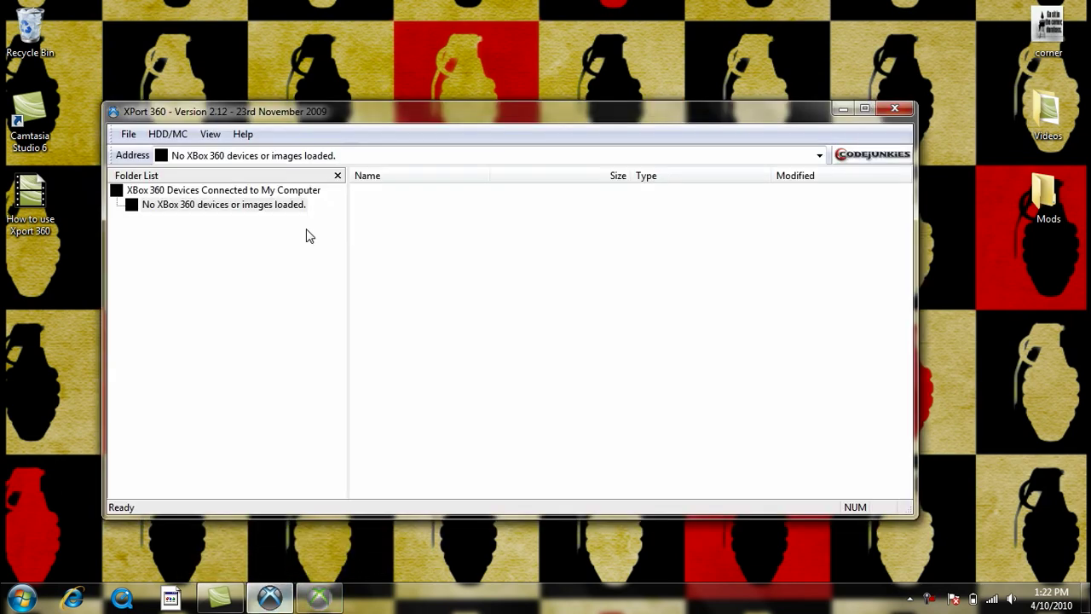
pyautogui.moveTo(416, 113)
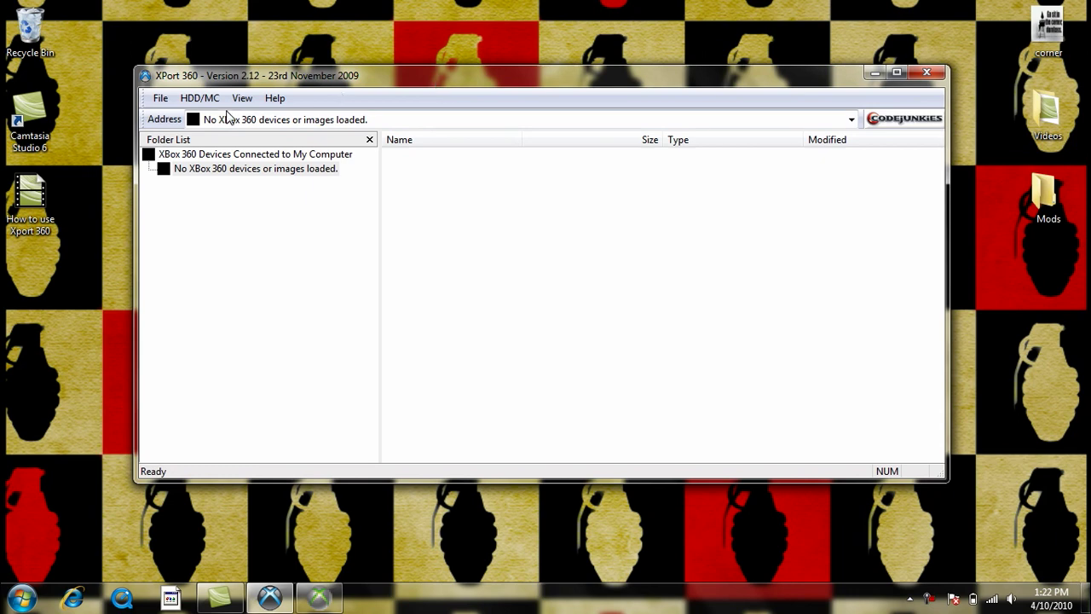
pyautogui.click(157, 97)
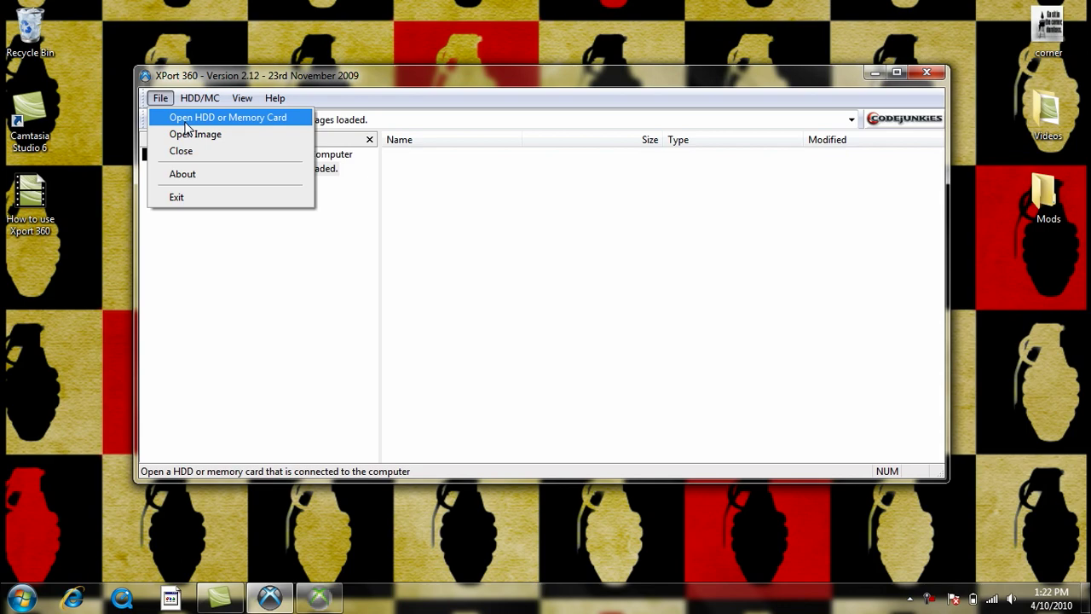
pyautogui.click(228, 116)
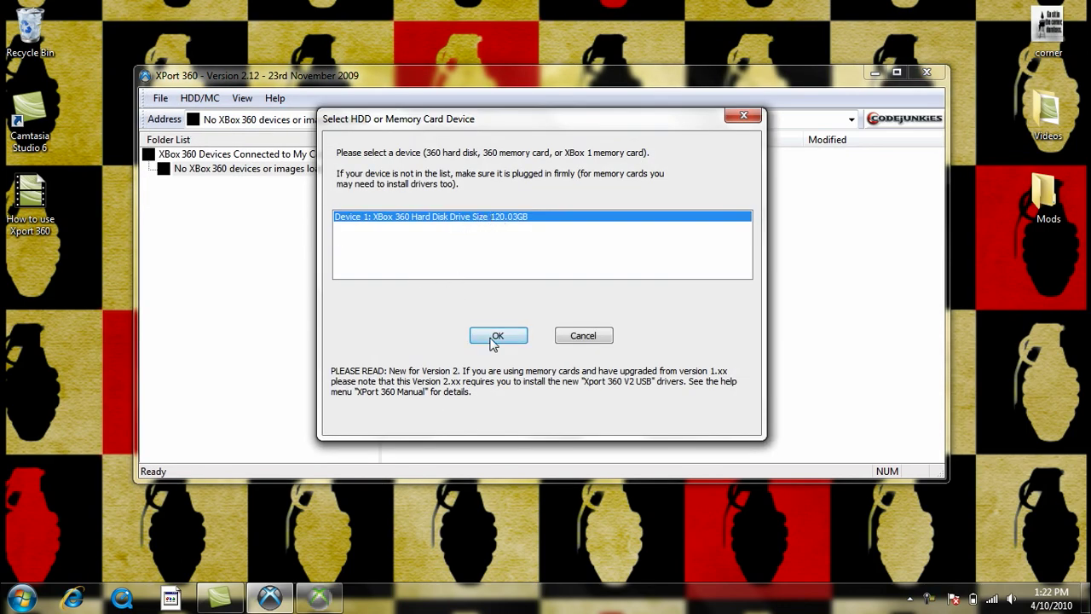
pyautogui.click(498, 335)
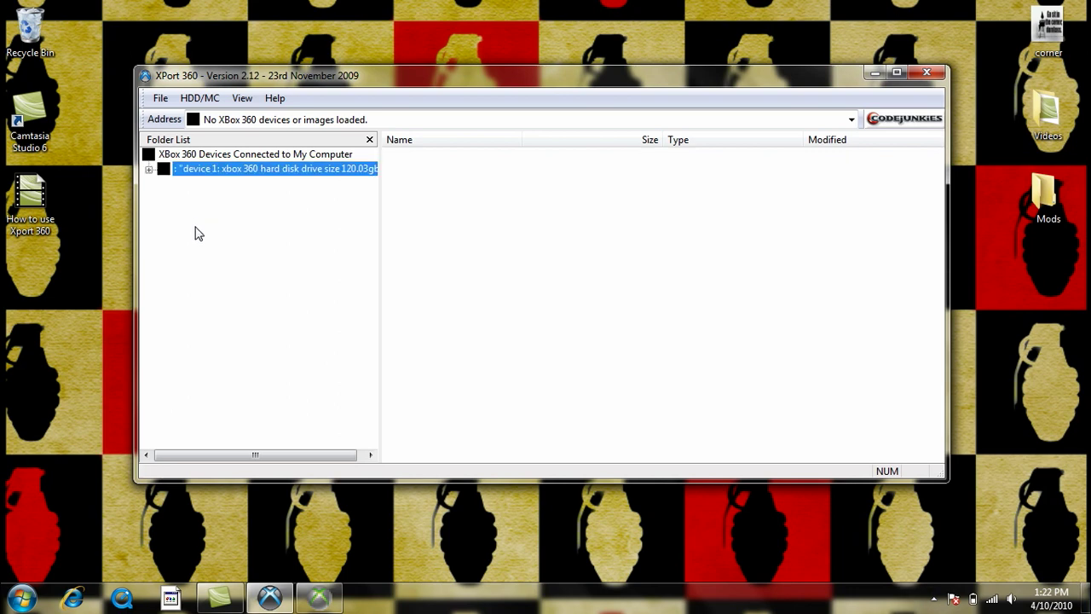
# - Expand the hard drive and Partition 3, then open the Content folder
pyautogui.click(150, 168)
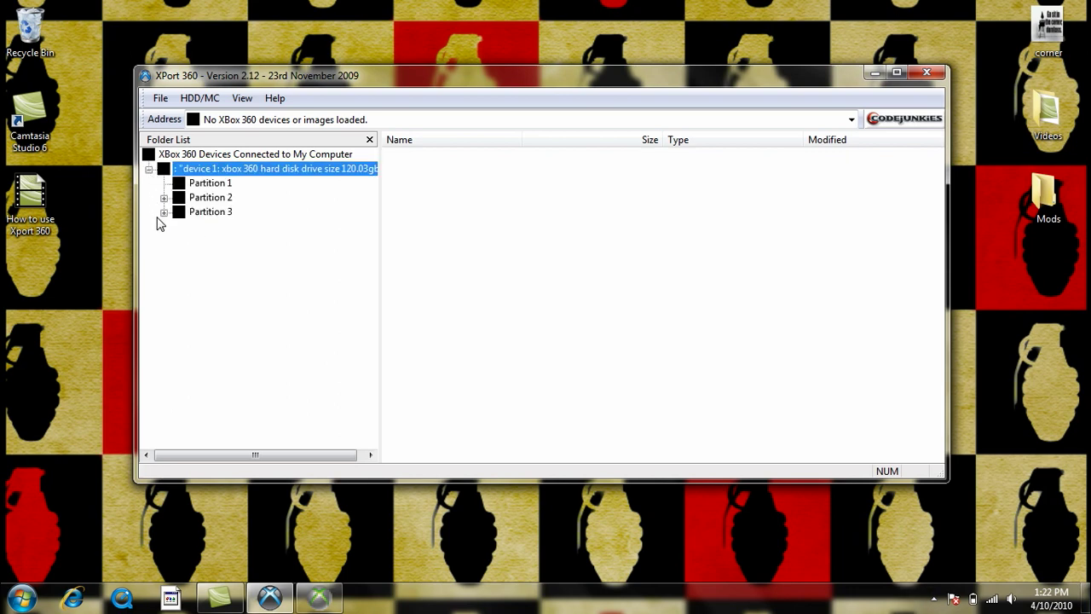
pyautogui.click(164, 197)
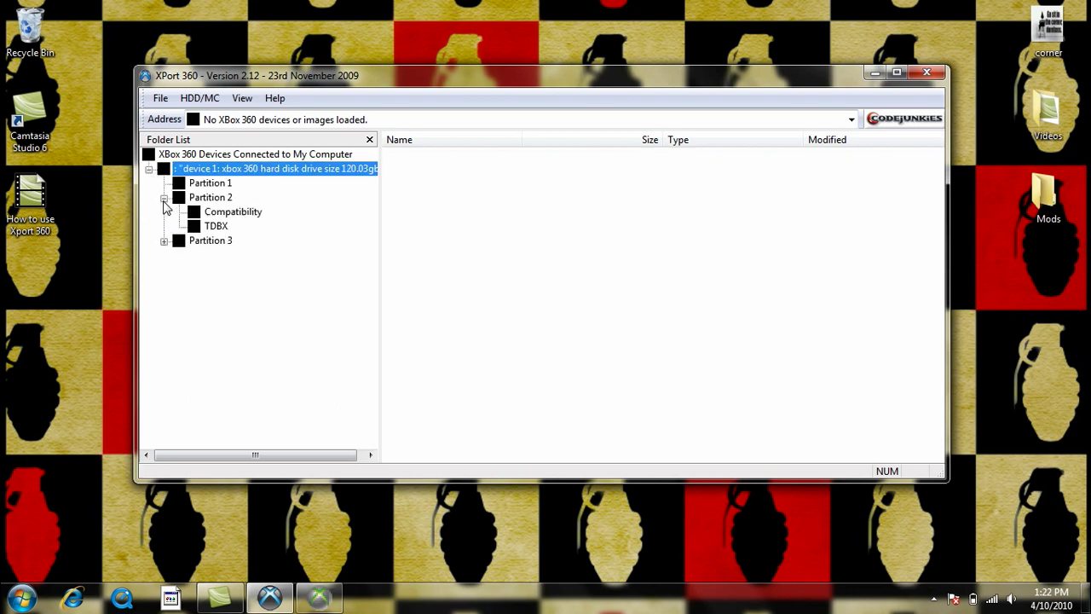
pyautogui.click(163, 197)
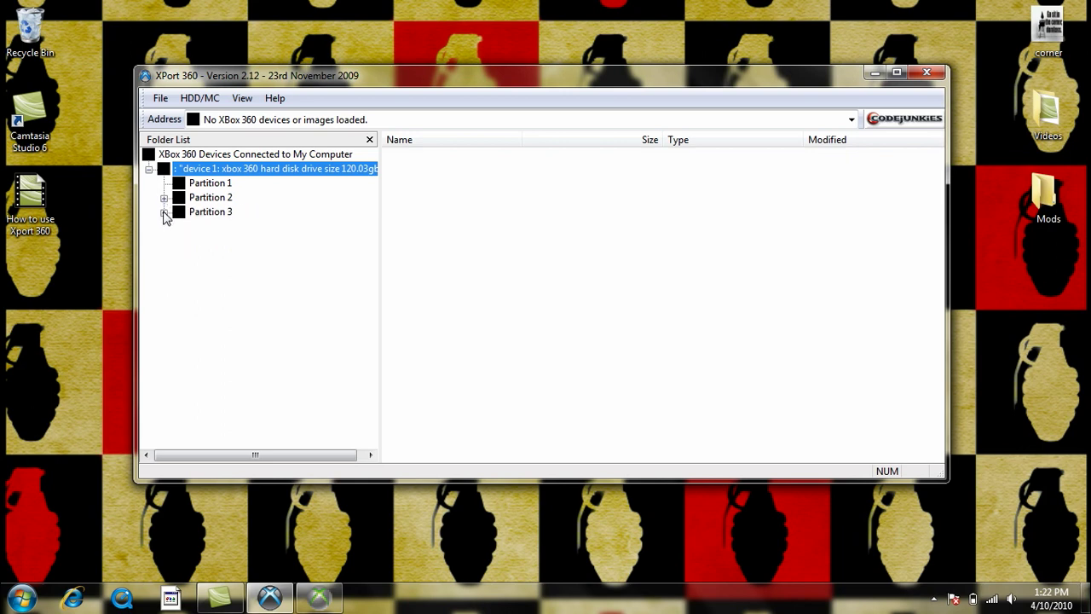
pyautogui.click(164, 211)
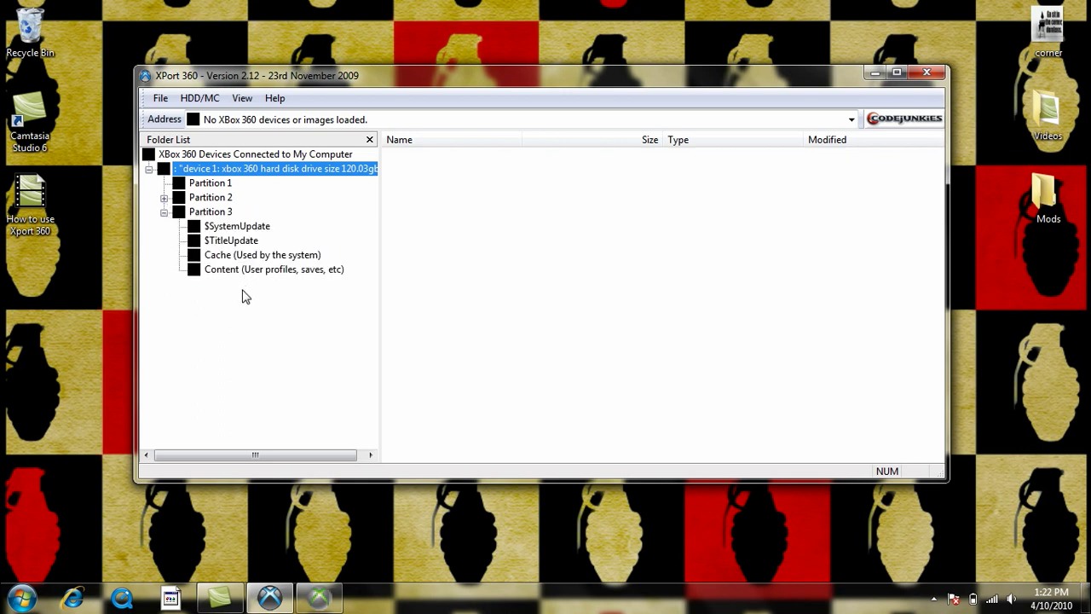
pyautogui.click(273, 268)
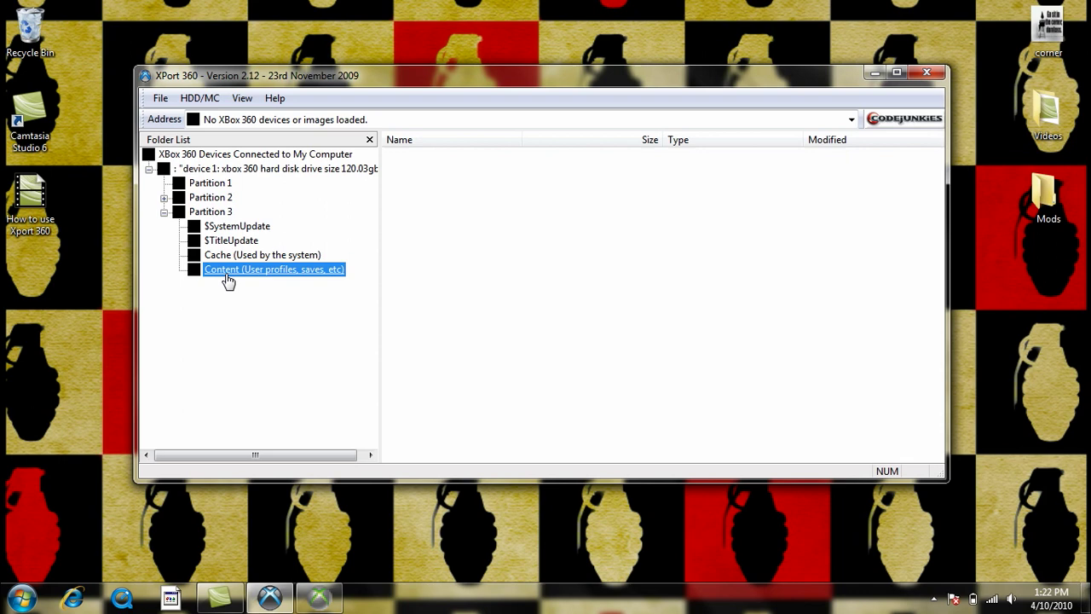
pyautogui.doubleClick(274, 269)
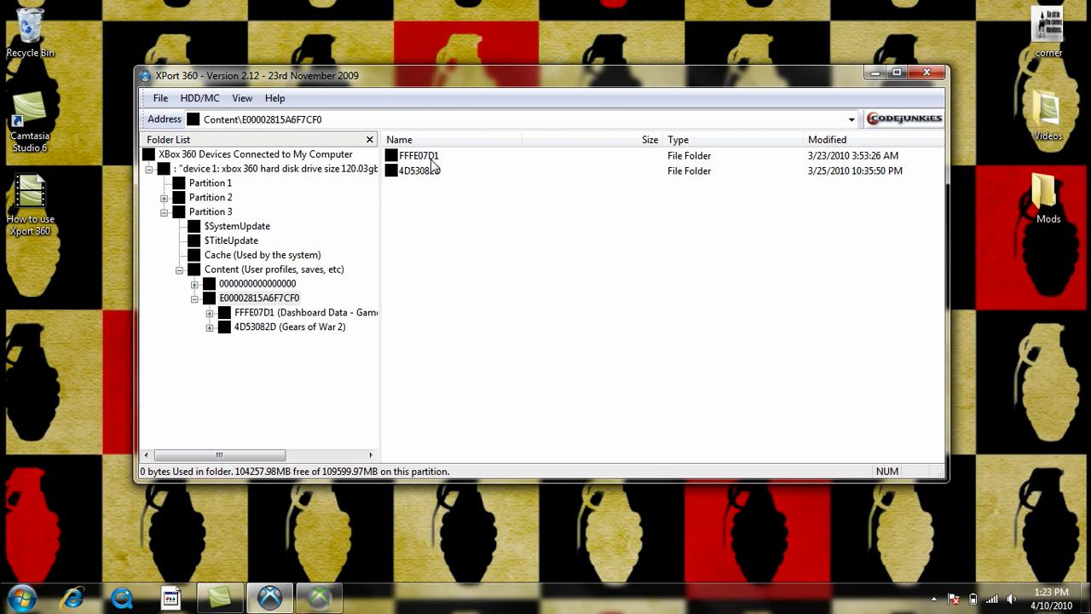
# - Open FFFE07D1 > 00010000 and drag profile E00002815A6F7CF0 to the desktop
pyautogui.doubleClick(420, 155)
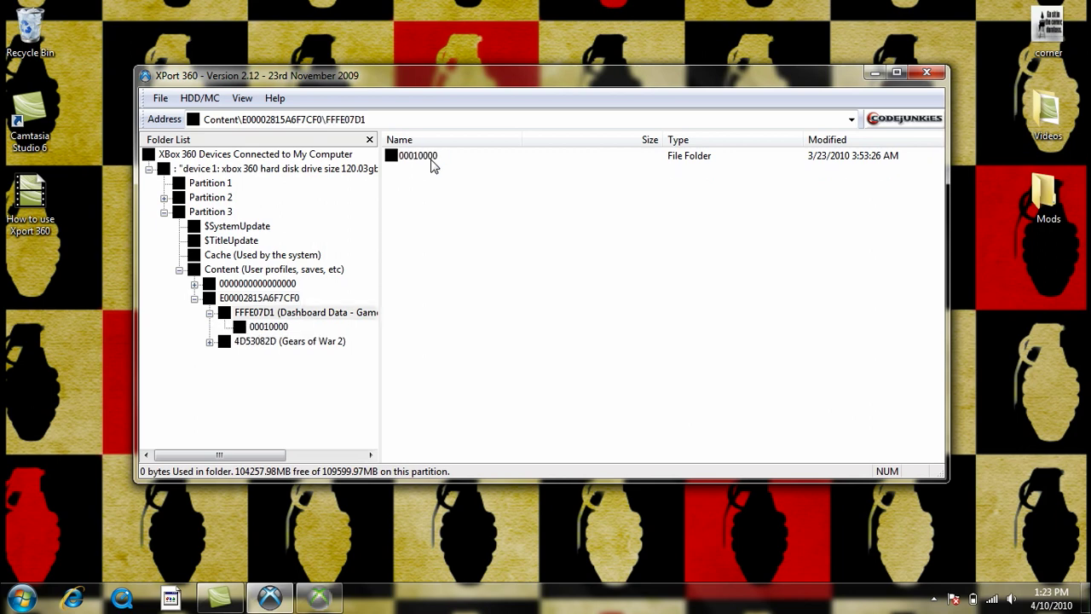
pyautogui.click(418, 156)
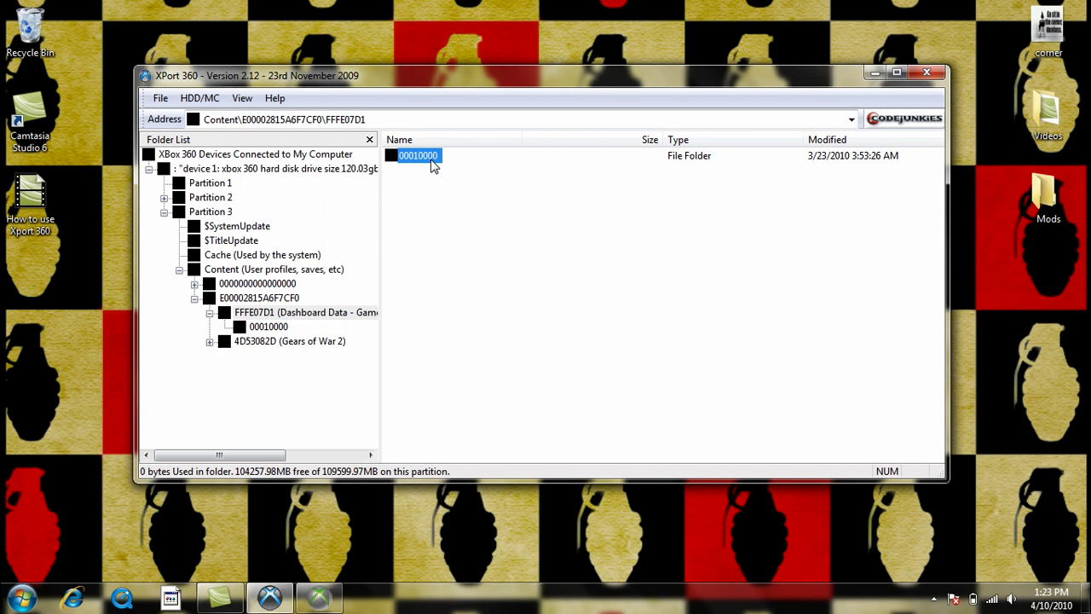
pyautogui.doubleClick(417, 155)
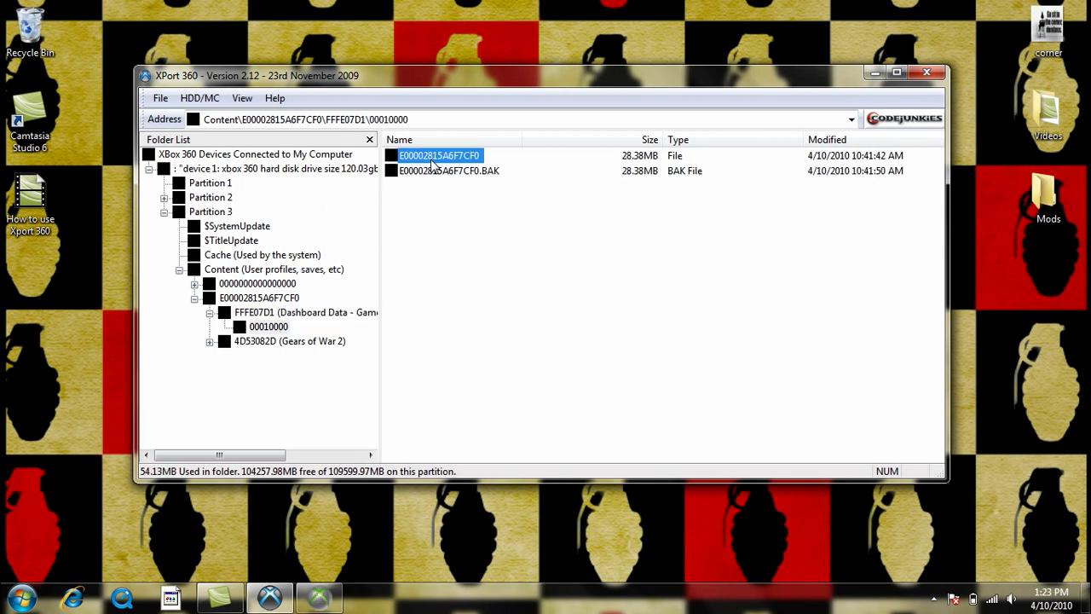
pyautogui.moveTo(392, 171)
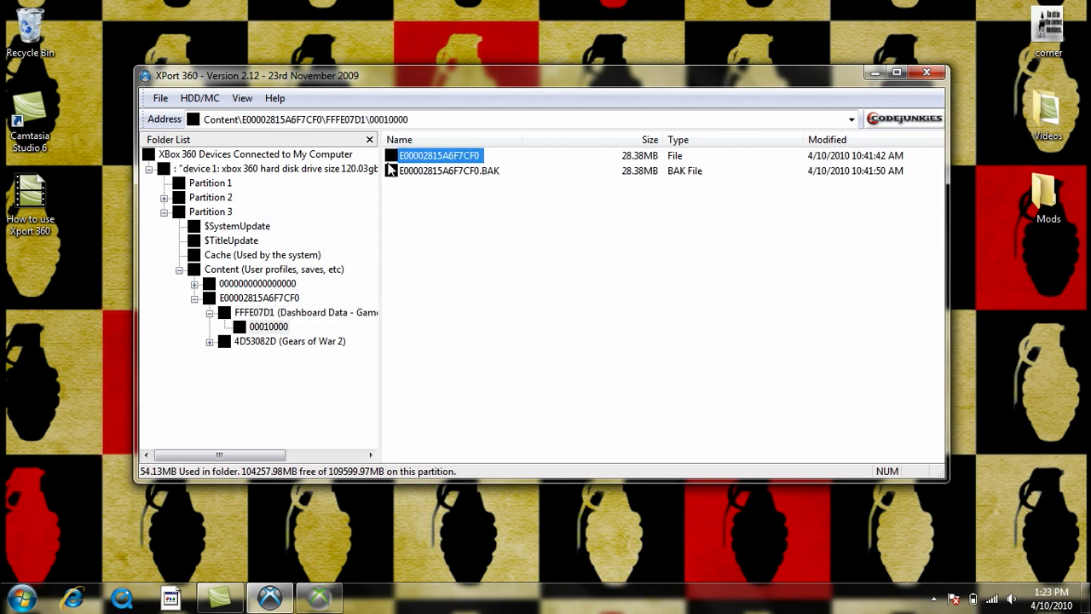
pyautogui.click(458, 171)
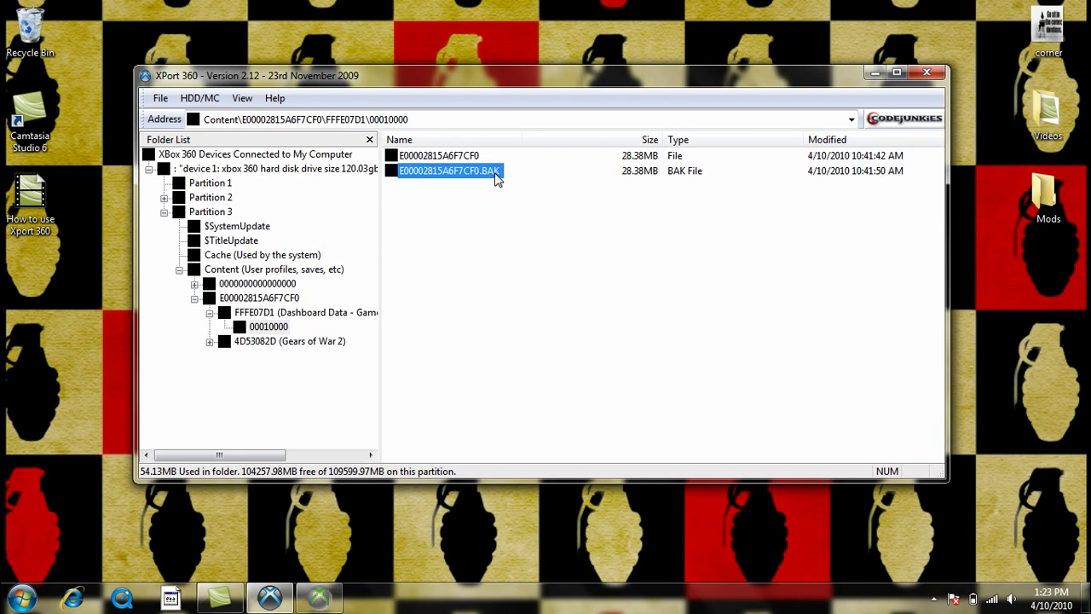
pyautogui.moveTo(486, 183)
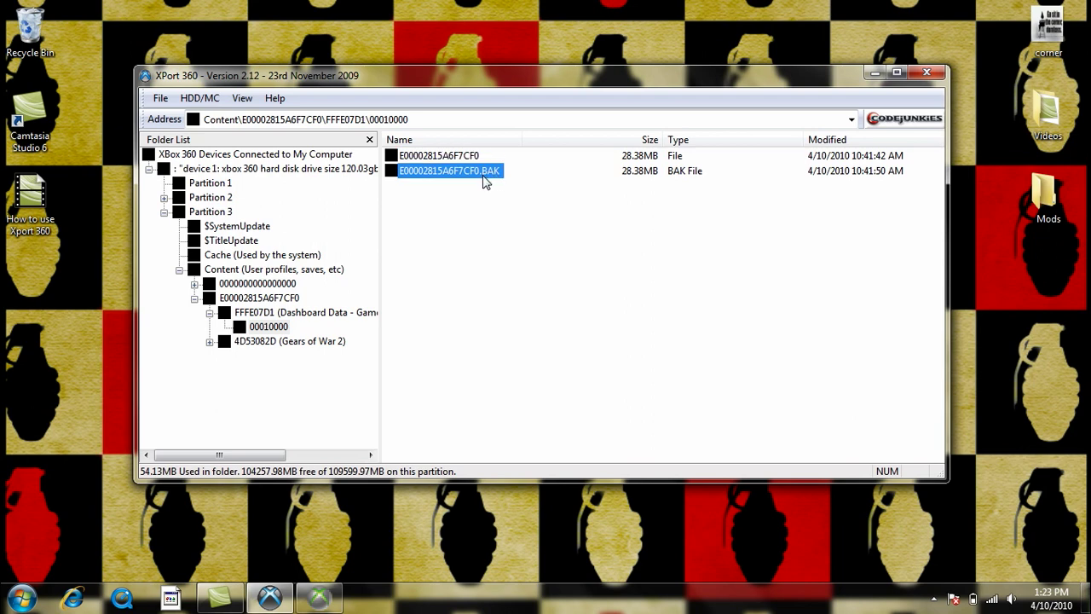
pyautogui.click(439, 156)
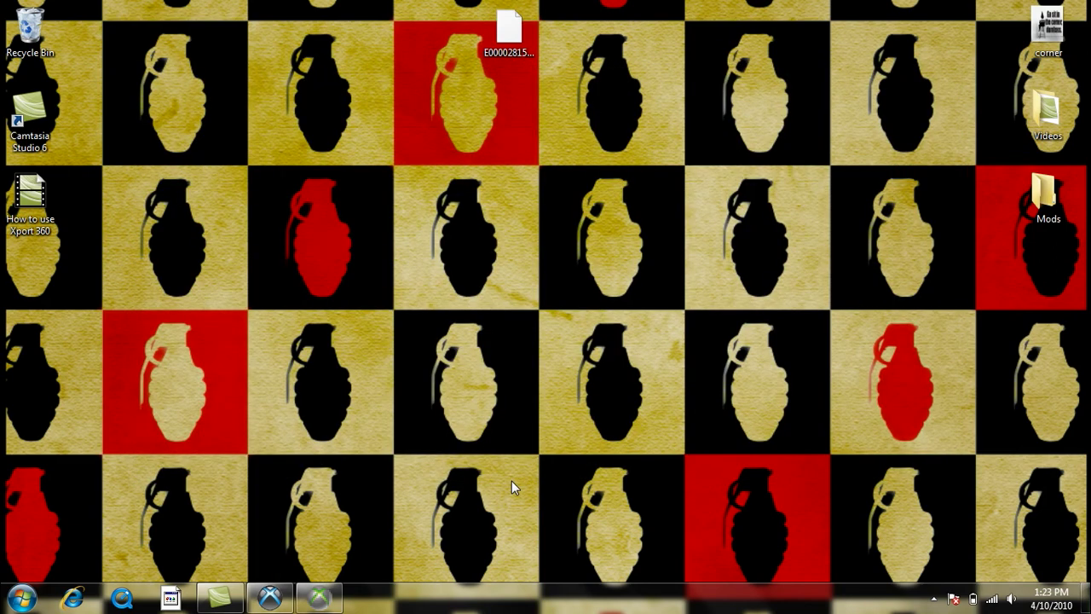
pyautogui.click(323, 597)
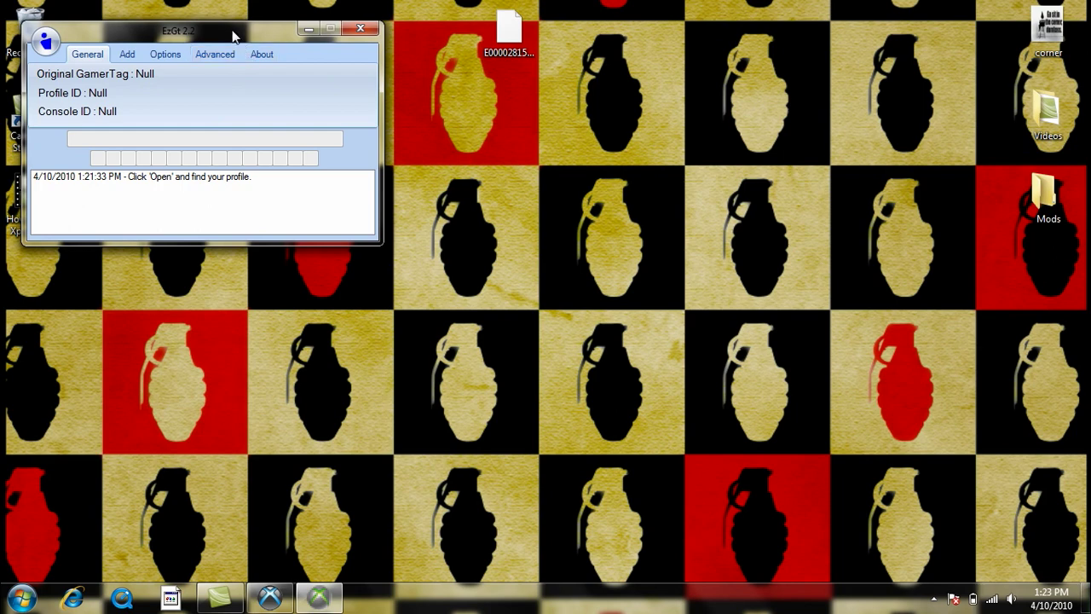
pyautogui.moveTo(178, 31); pyautogui.dragTo(512, 119)
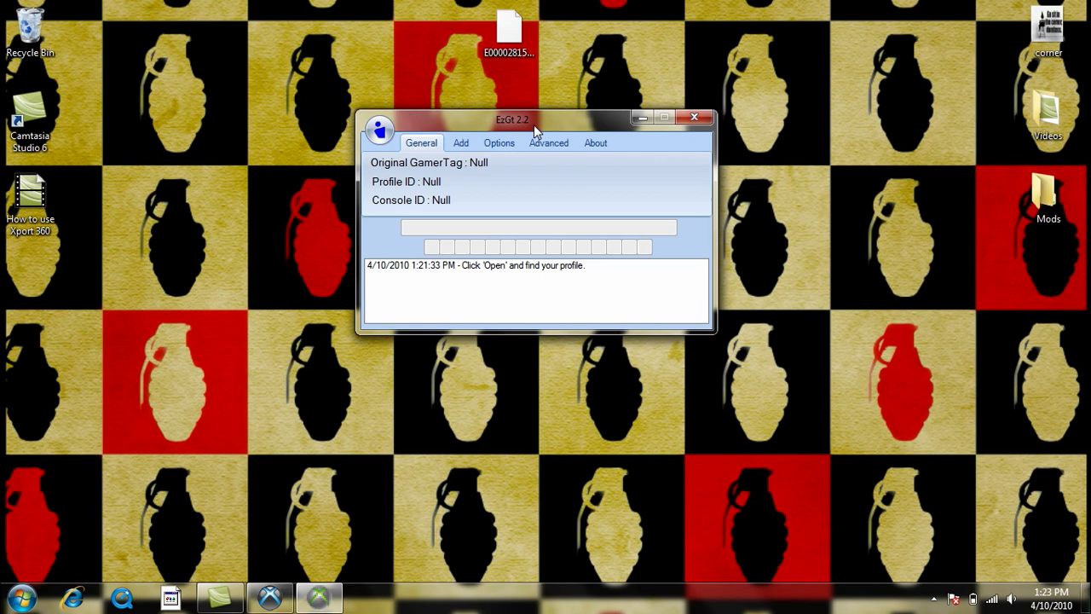
pyautogui.moveTo(391, 126)
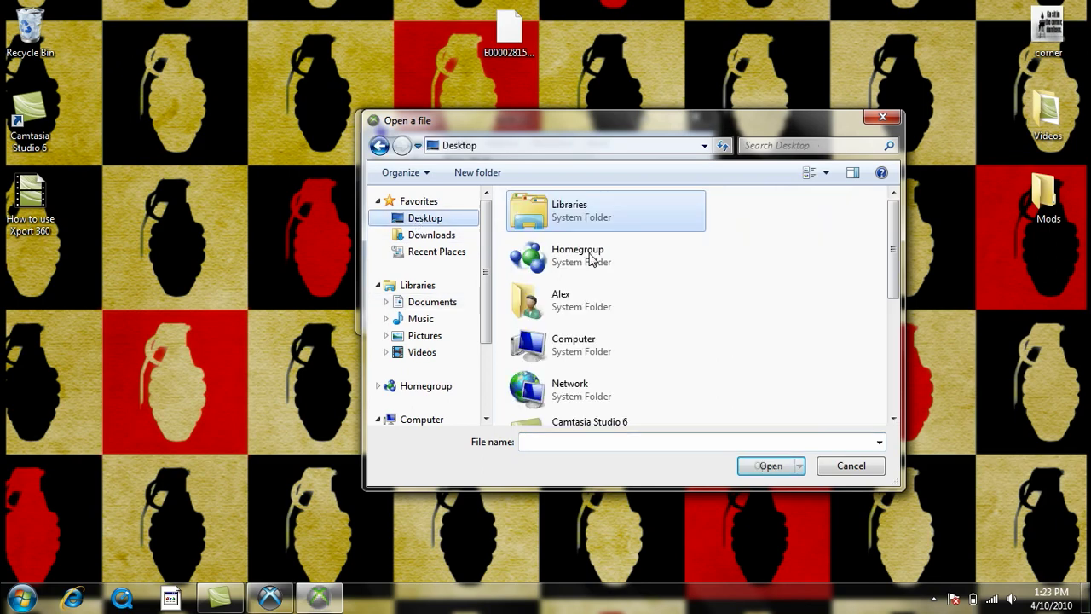
pyautogui.scroll(-3)
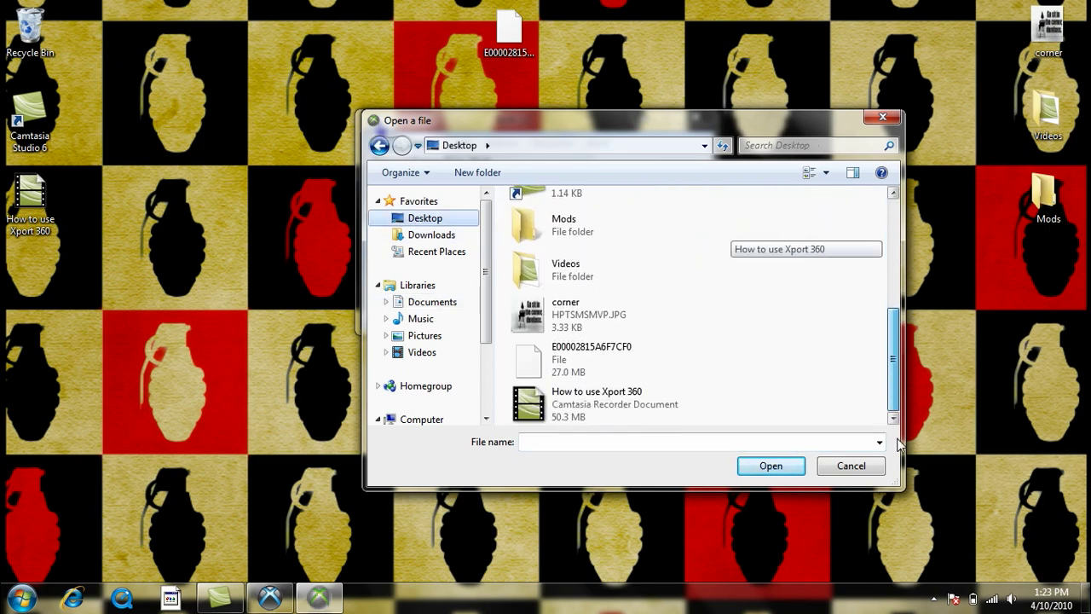
pyautogui.click(590, 352)
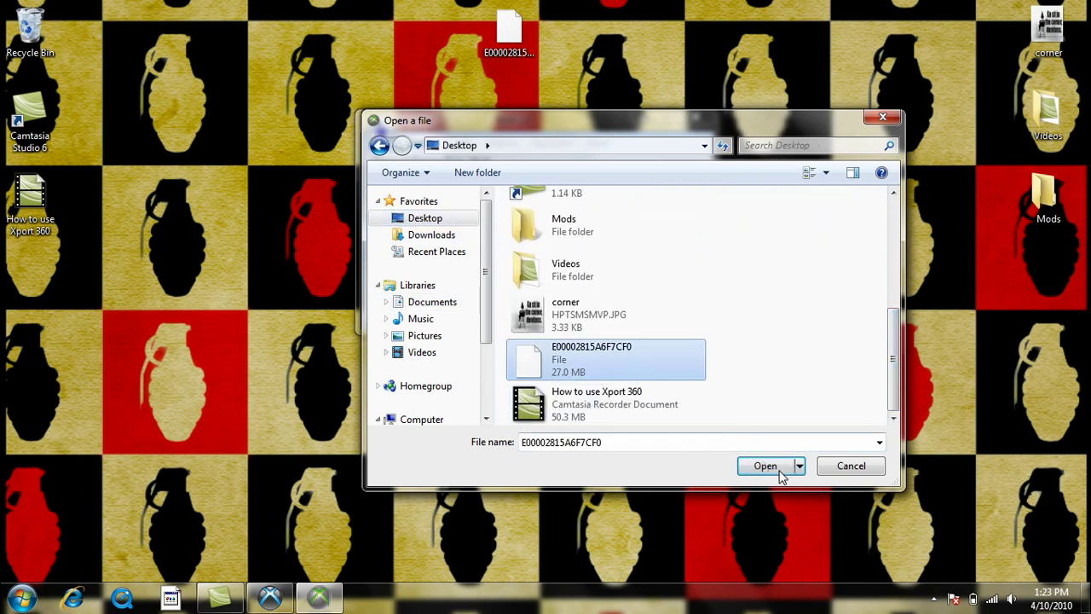
pyautogui.click(764, 466)
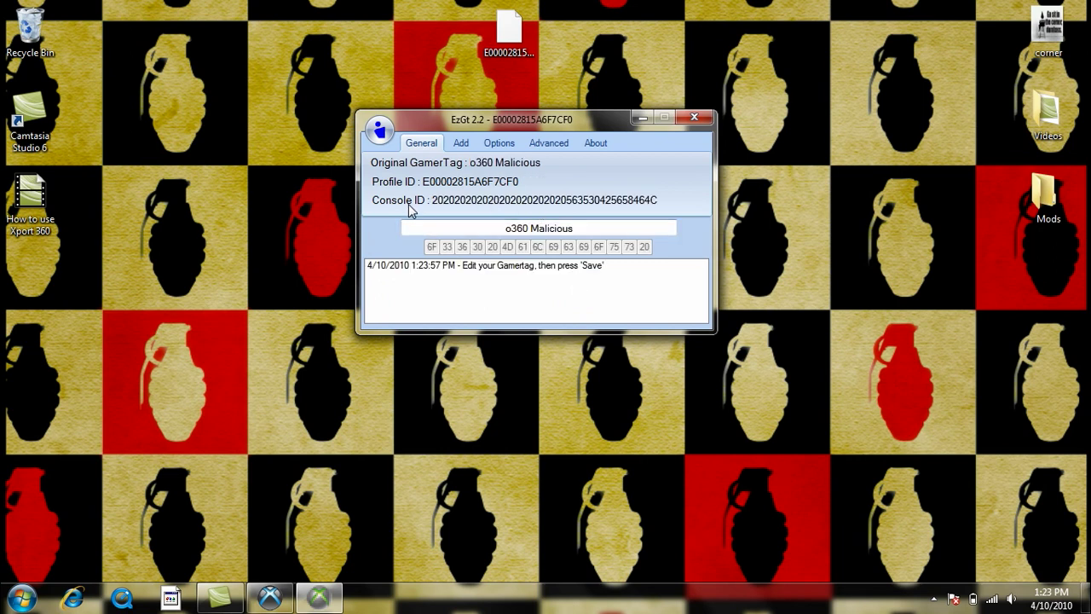
pyautogui.moveTo(466, 172)
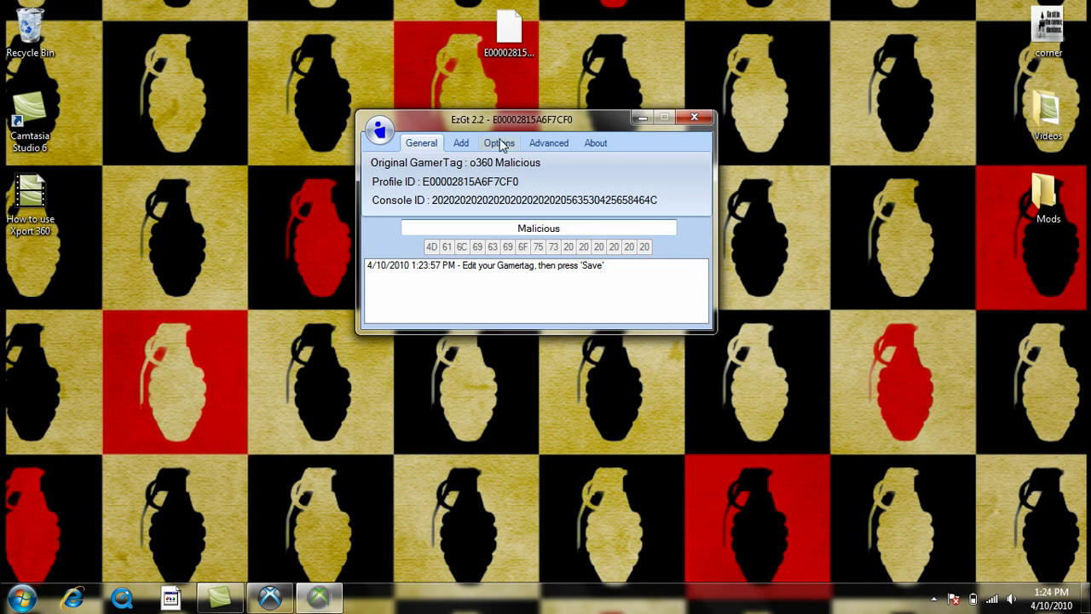
# - Show the Add tab listing button symbols and colour codes
pyautogui.click(459, 143)
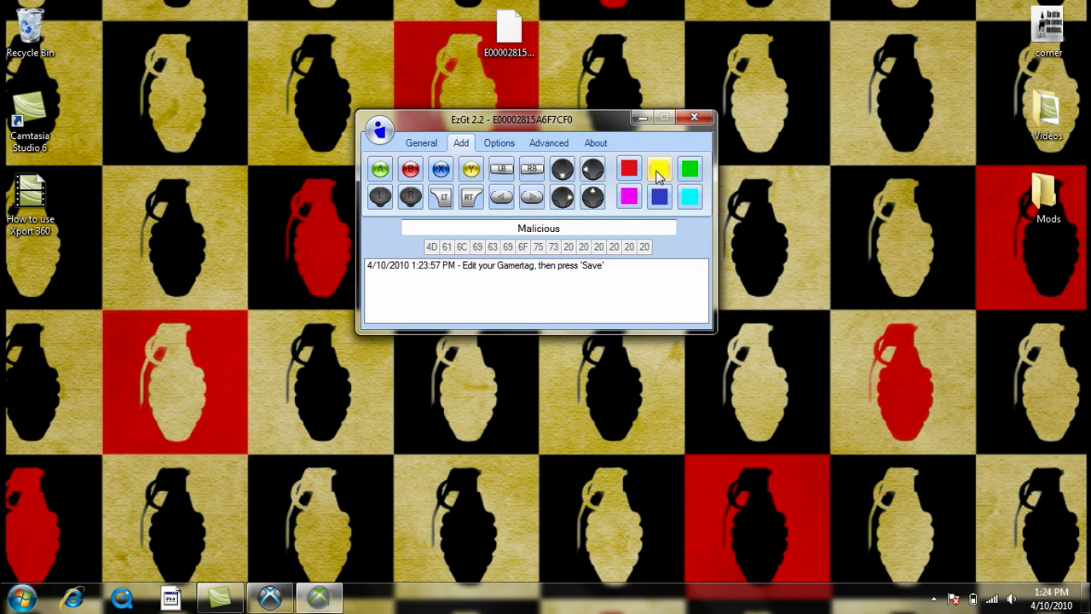
# - Leave the modded profile number at 0 and view the Advanced hex options
pyautogui.click(498, 142)
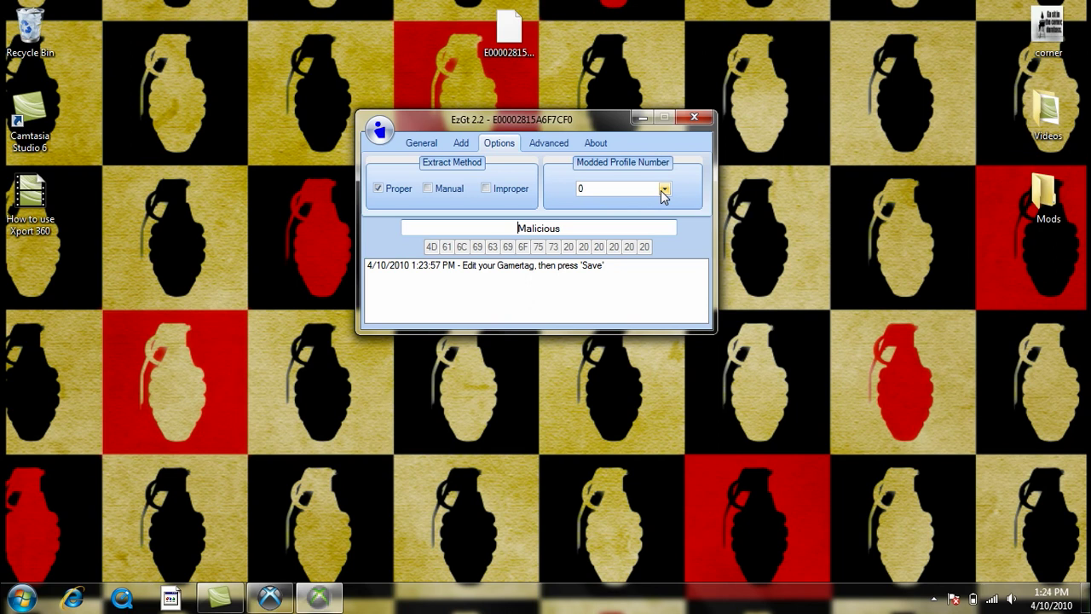
pyautogui.click(664, 188)
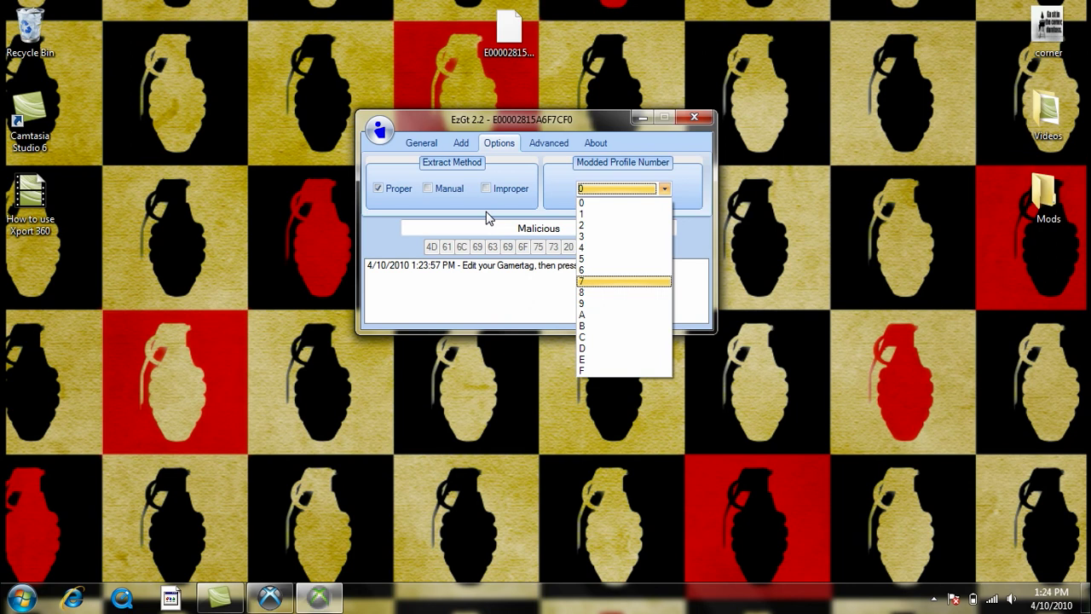
pyautogui.click(583, 202)
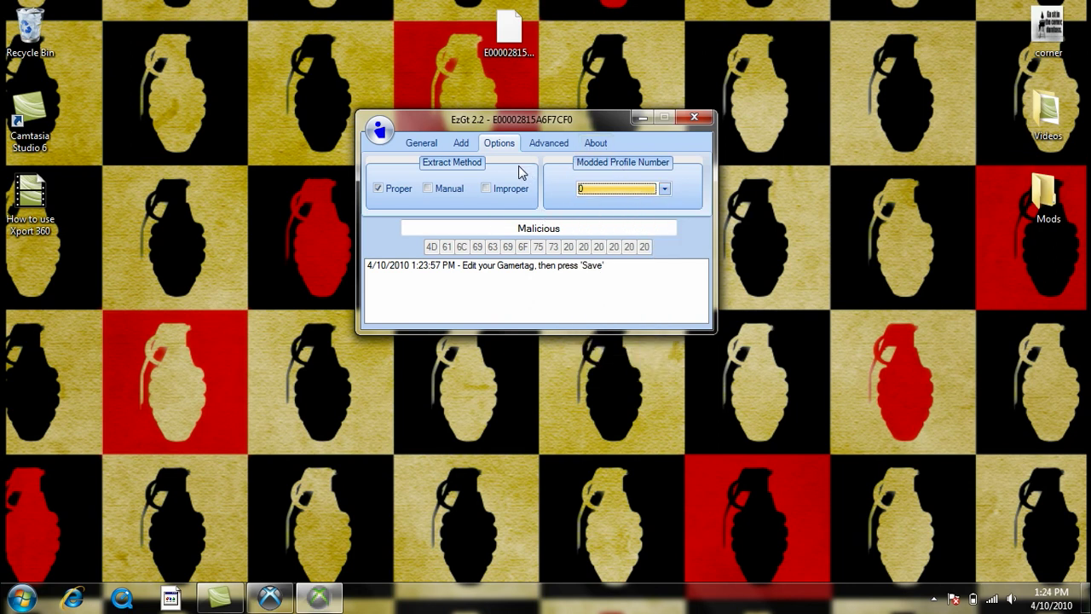
pyautogui.click(548, 142)
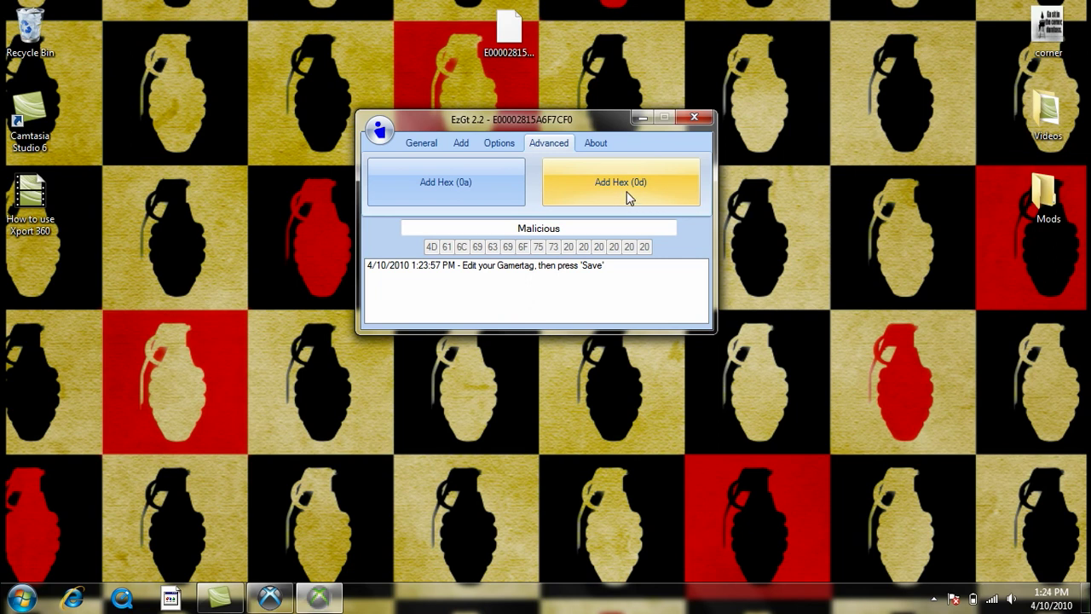
pyautogui.moveTo(537, 189)
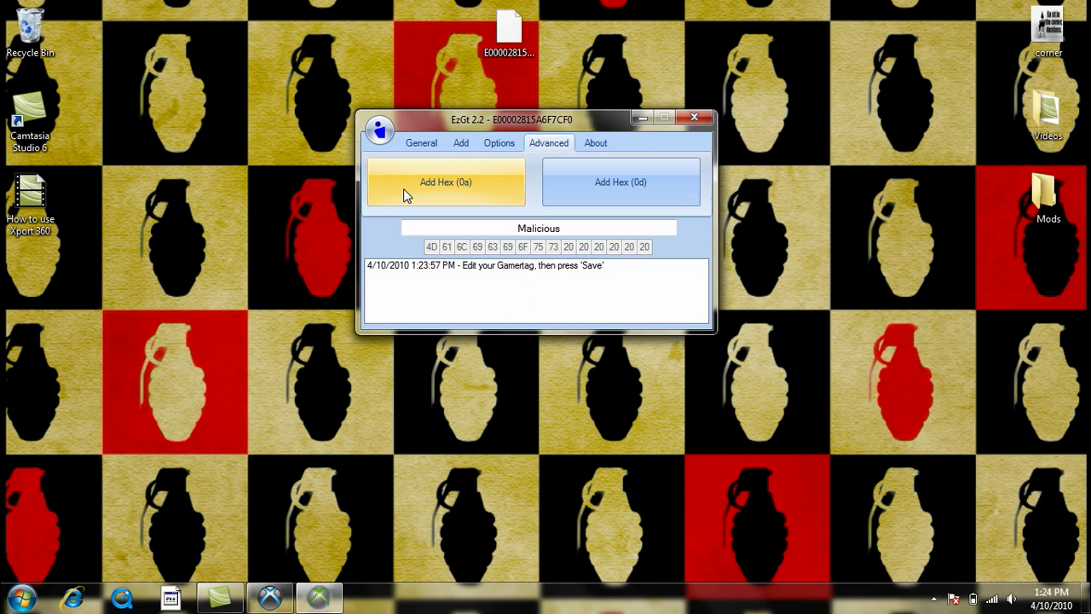
pyautogui.moveTo(475, 205)
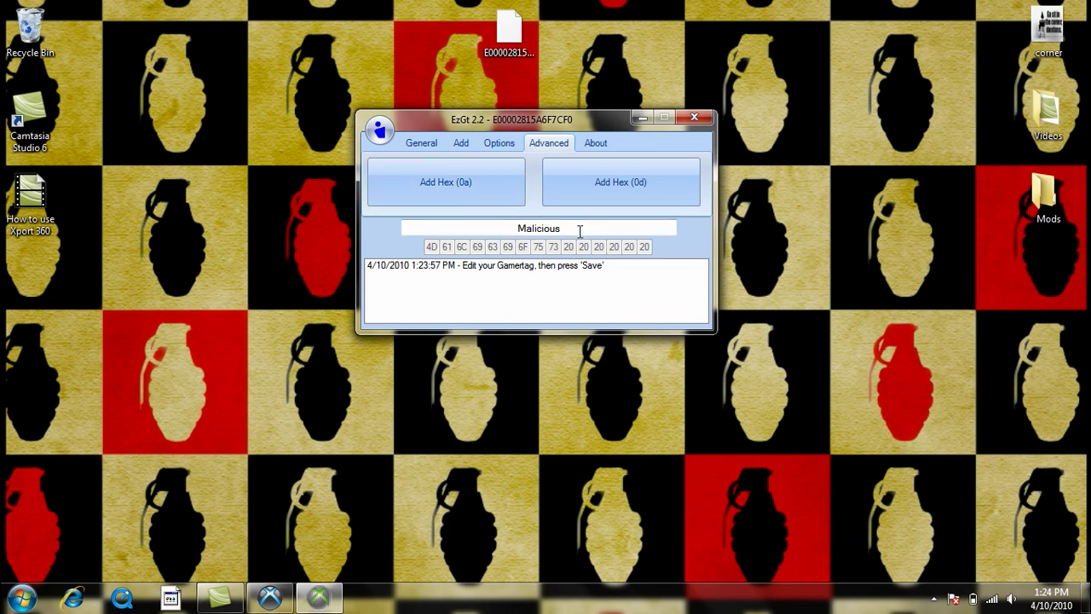
# - Edit the gamertag to ^4MaliciousModz, inserting the ^4 colour code and removing extras
pyautogui.write('Modz')
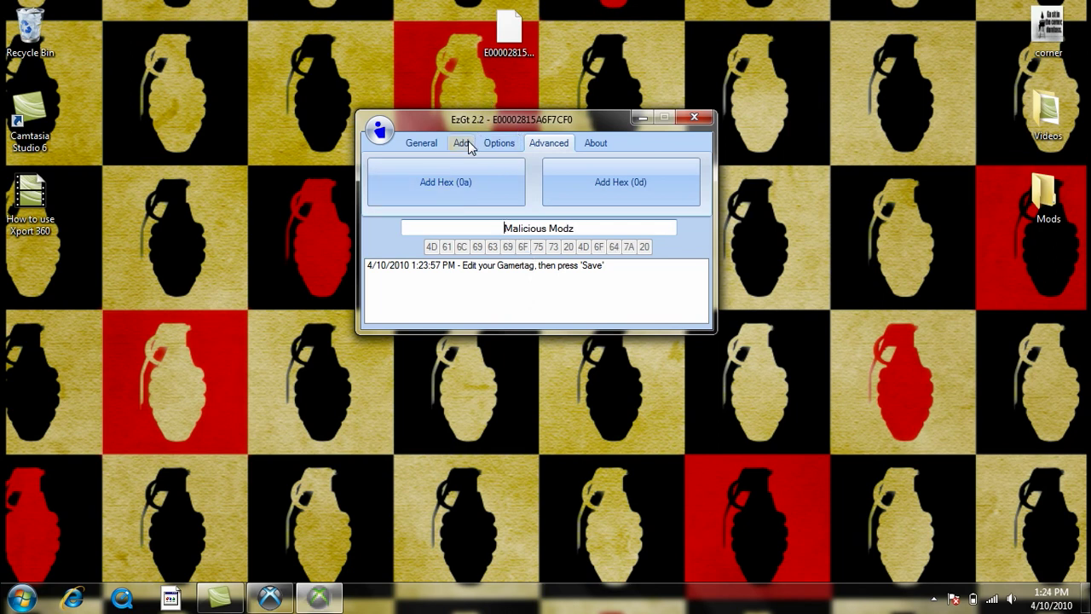
pyautogui.click(460, 142)
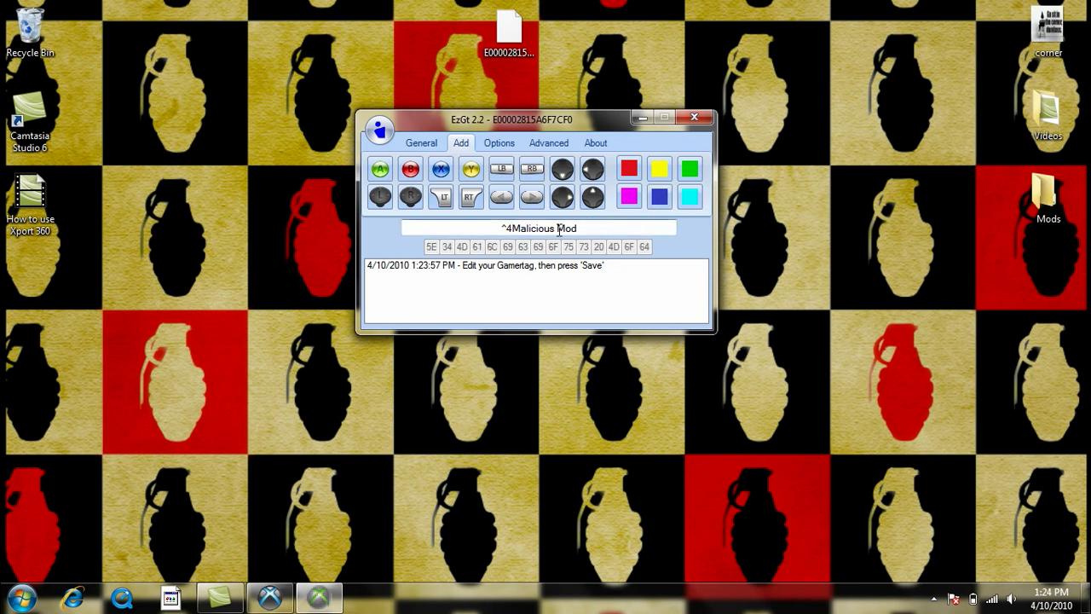
pyautogui.click(580, 227)
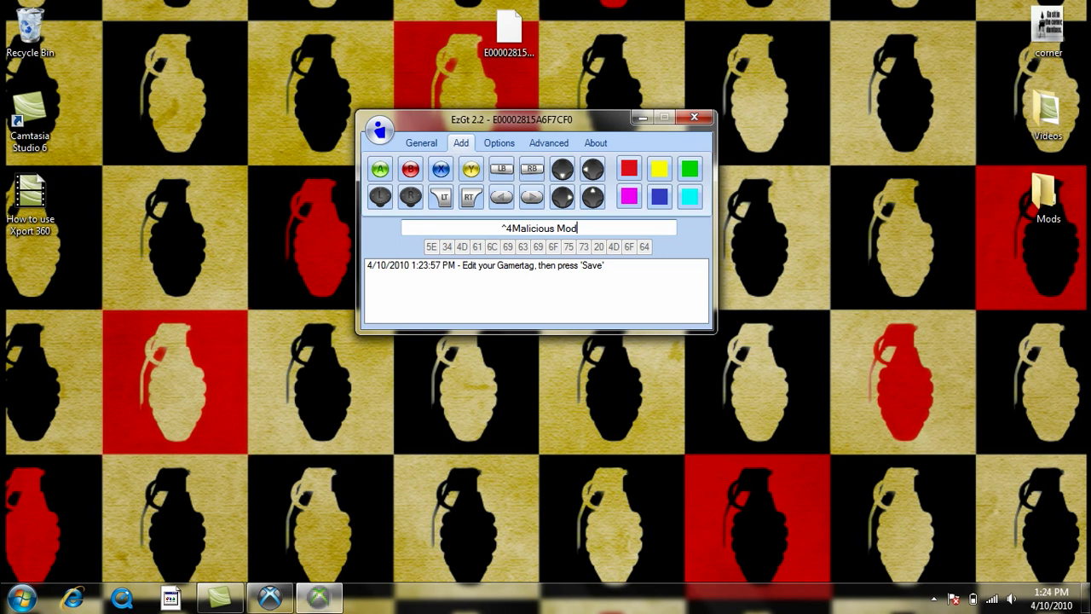
pyautogui.press('Backspace')
pyautogui.write('^2')
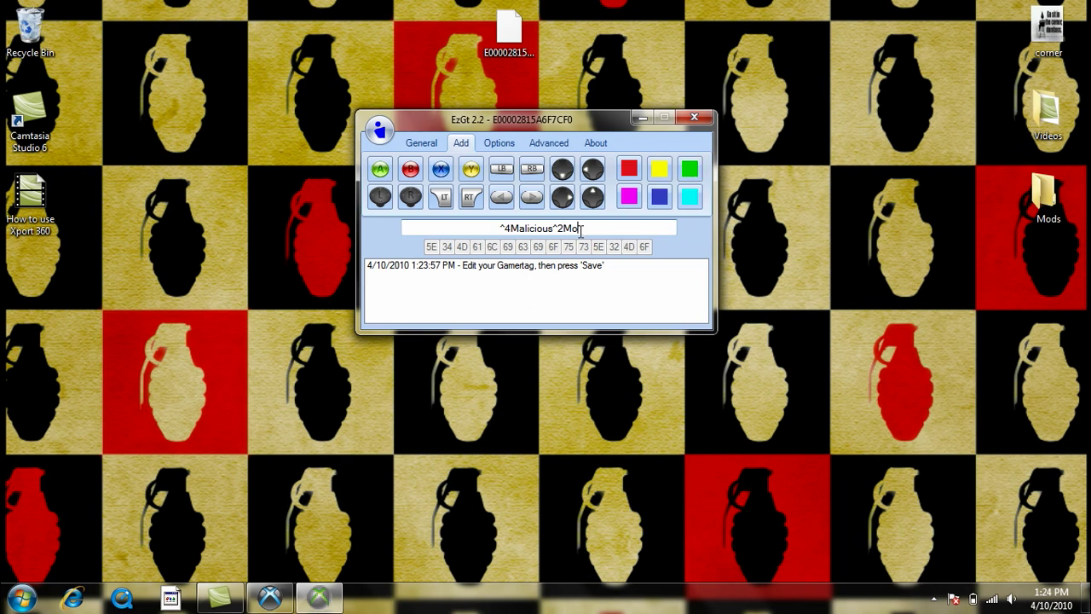
pyautogui.press('BackSpace')
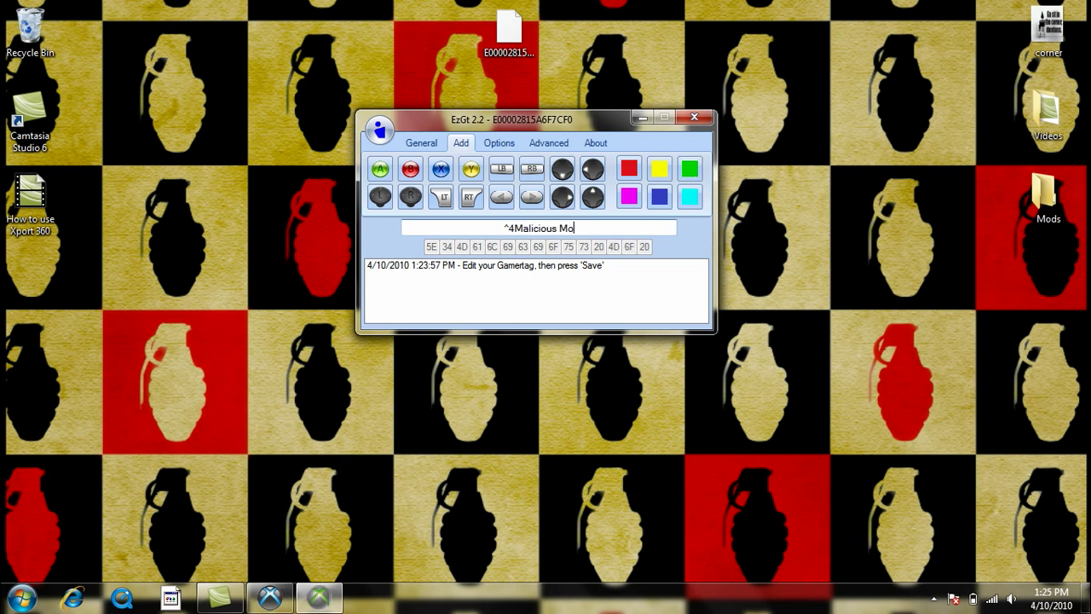
pyautogui.write('d')
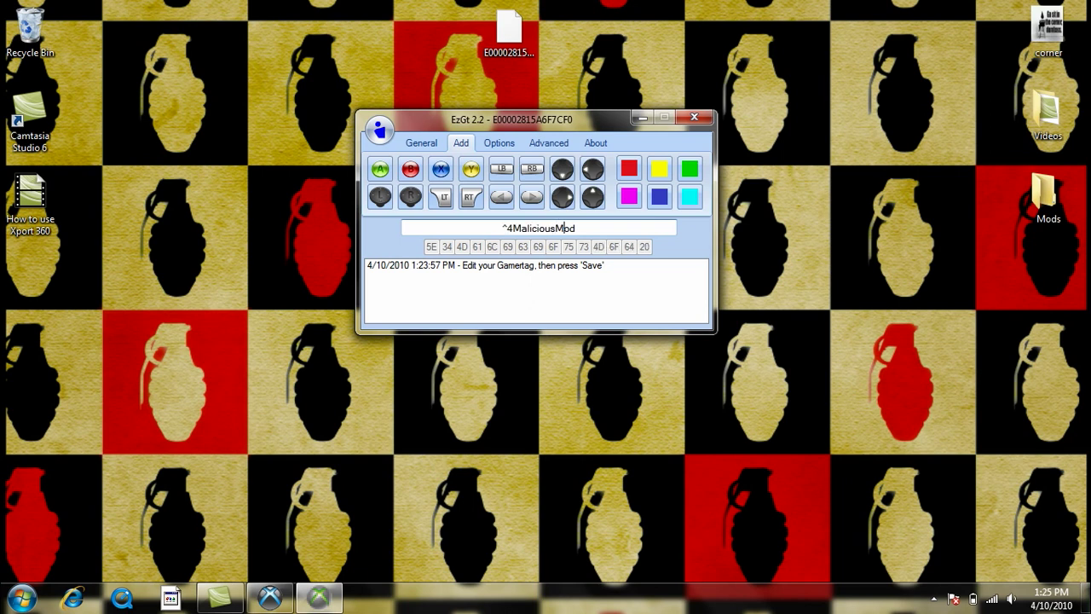
pyautogui.write('z')
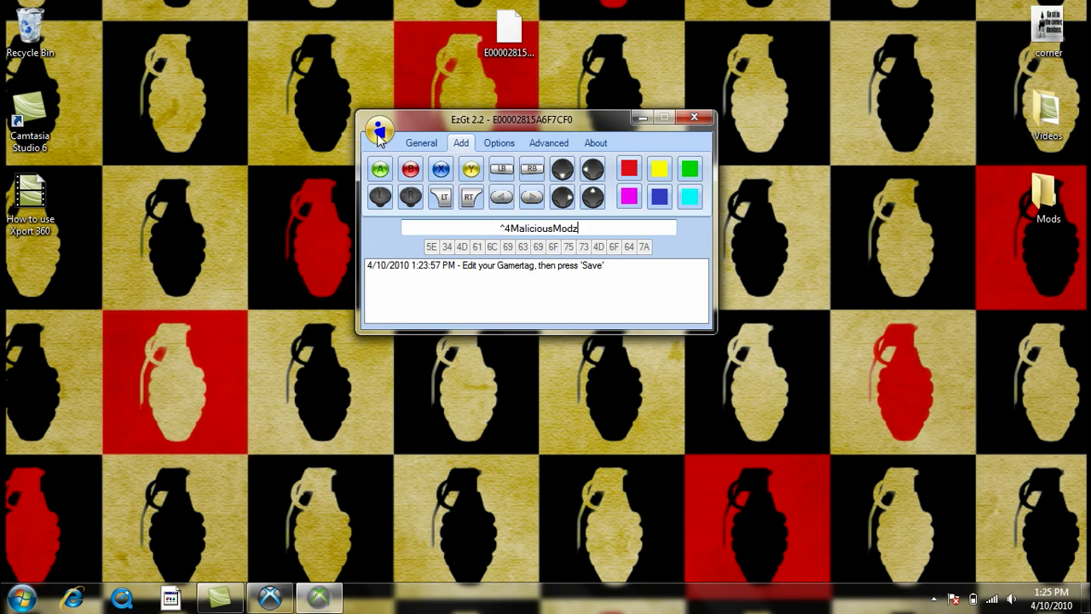
# - Save the ^4MaliciousModz profile to the Desktop and retype the gamertag as Malicious Modz
pyautogui.click(380, 172)
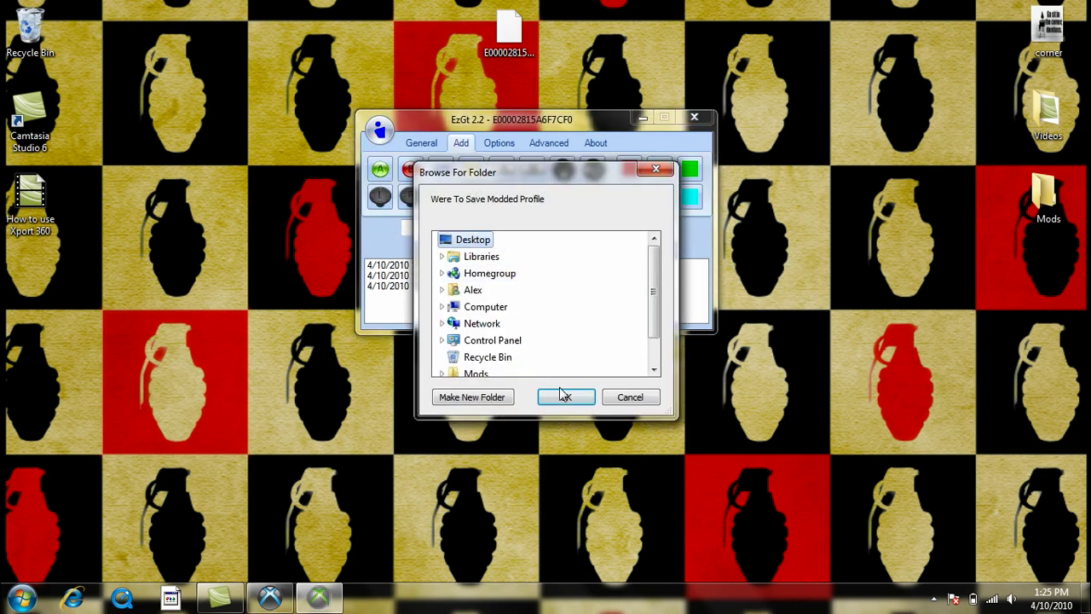
pyautogui.click(565, 396)
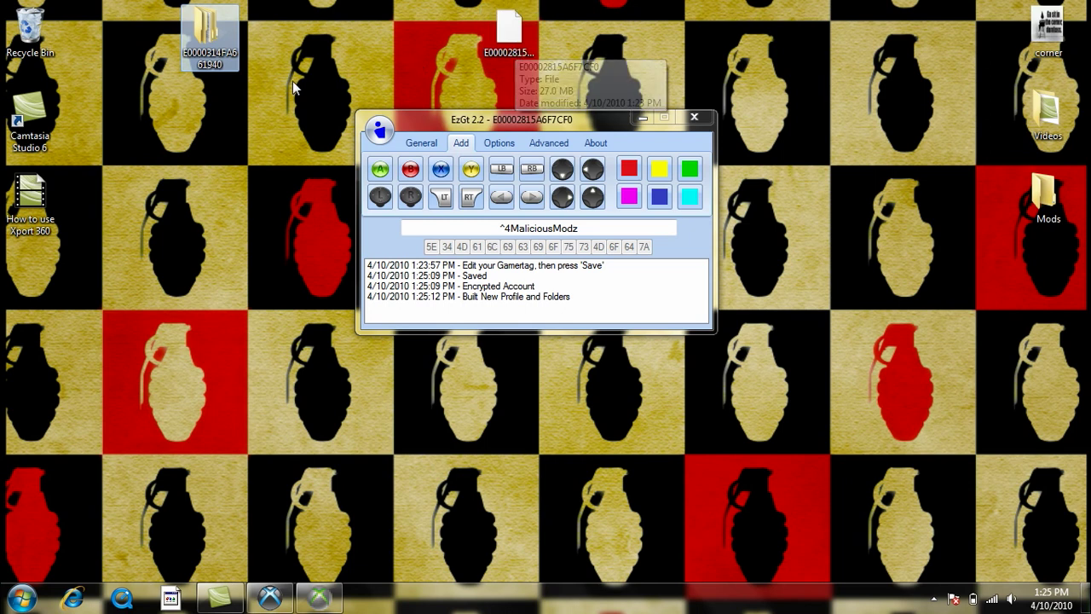
pyautogui.click(206, 25)
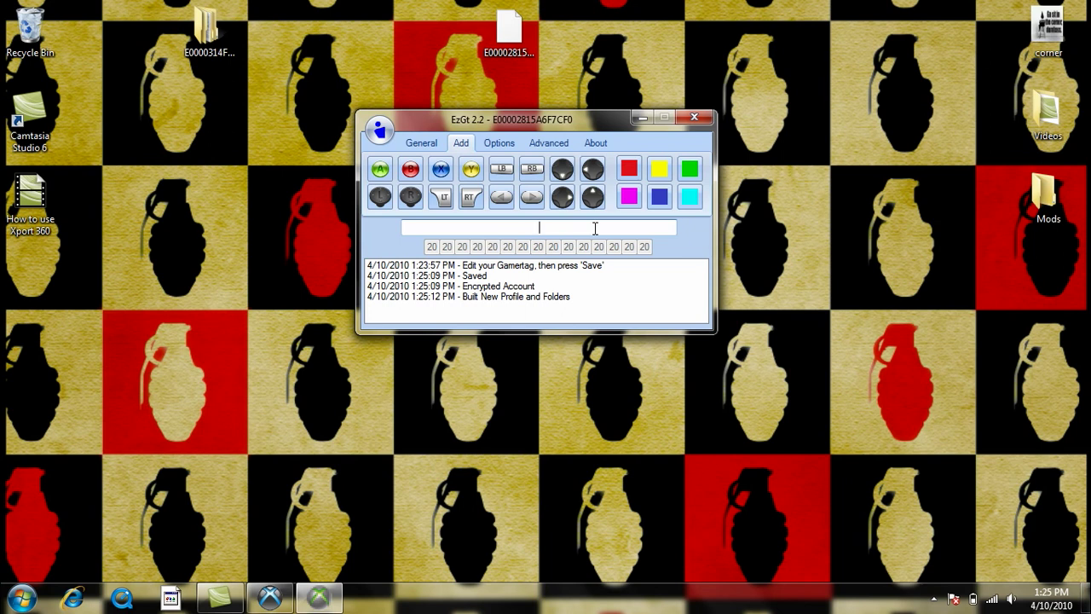
pyautogui.write('Malicious Mos')
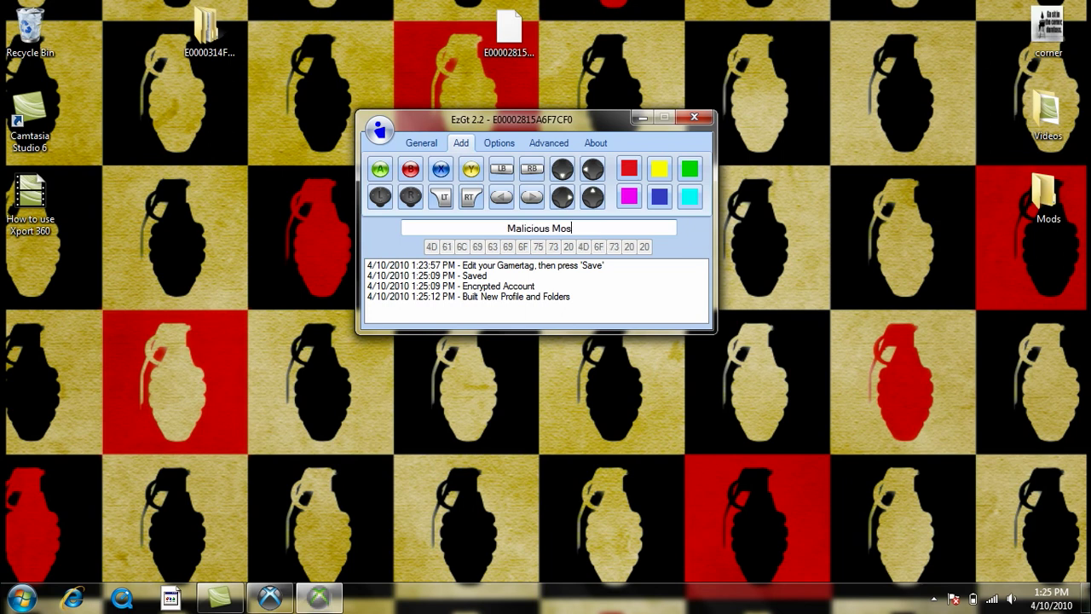
pyautogui.write('dz')
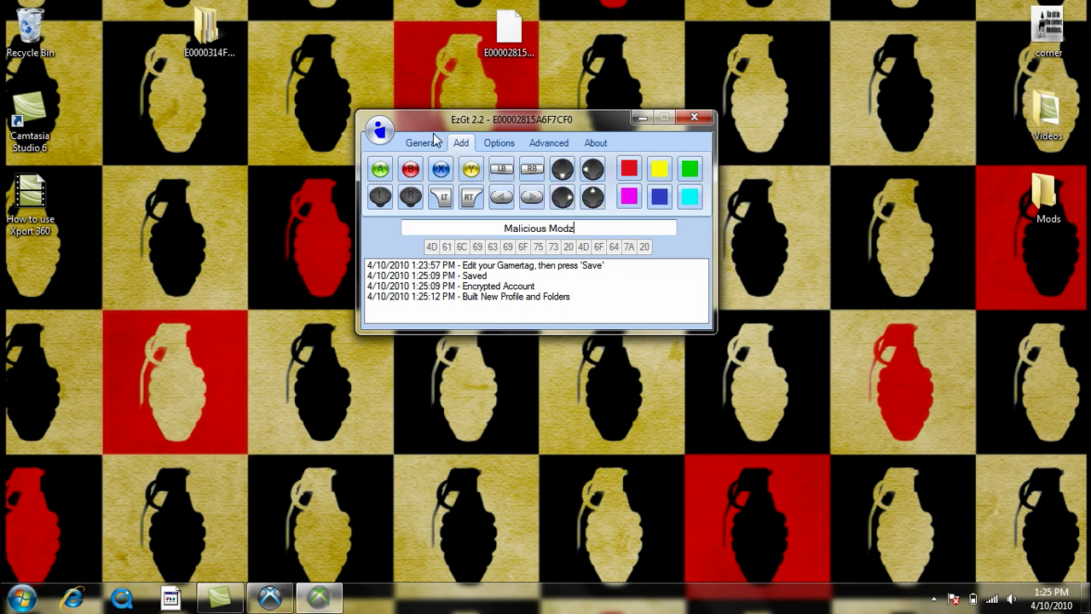
# - Set modded profile number 1 and save the Malicious Modz profile to the desktop
pyautogui.click(499, 142)
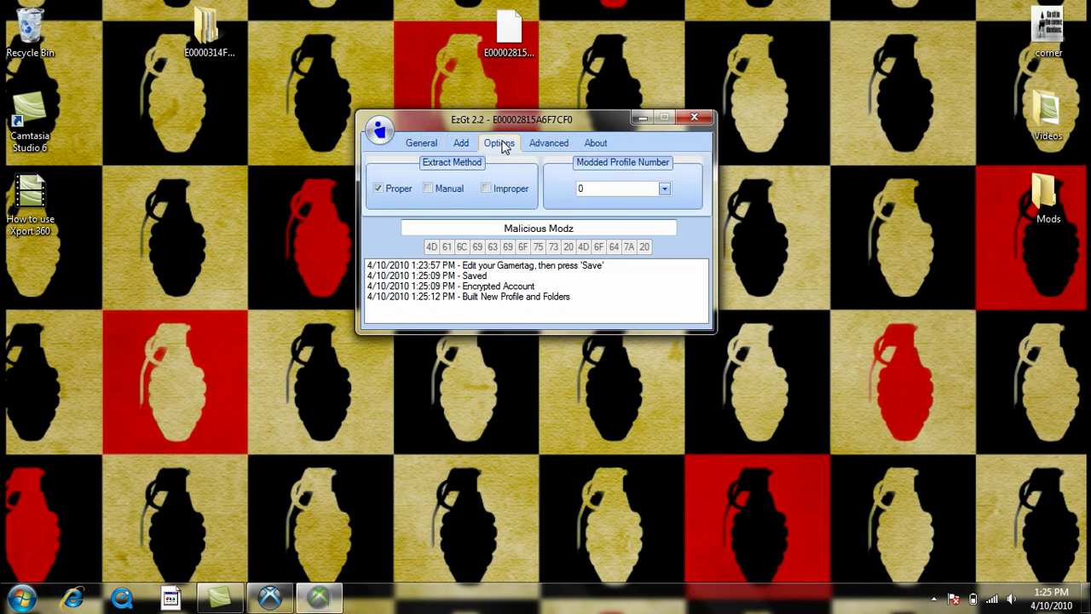
pyautogui.moveTo(509, 149)
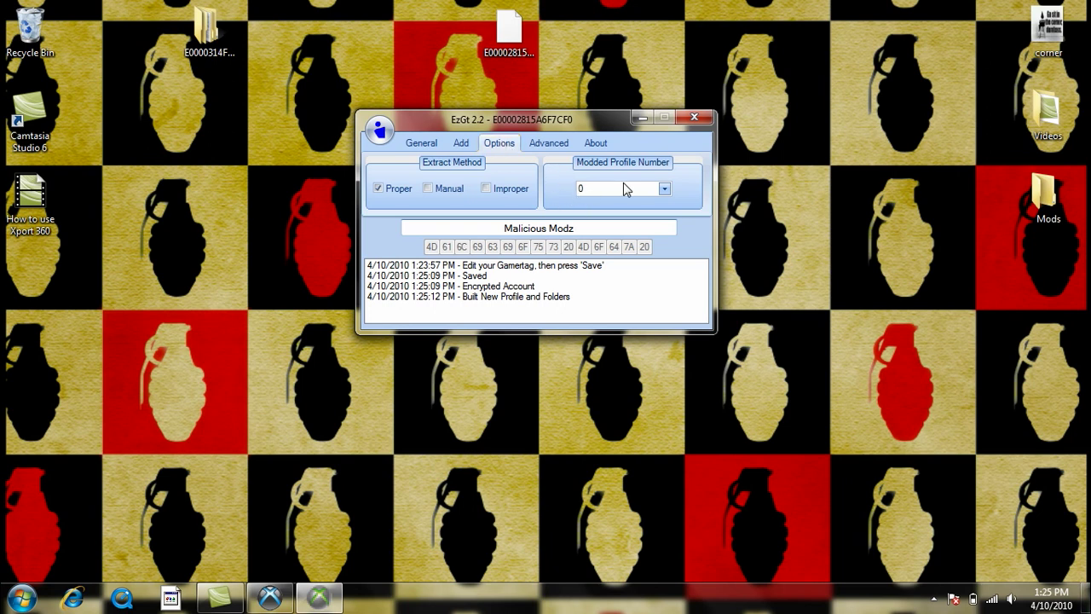
pyautogui.click(664, 188)
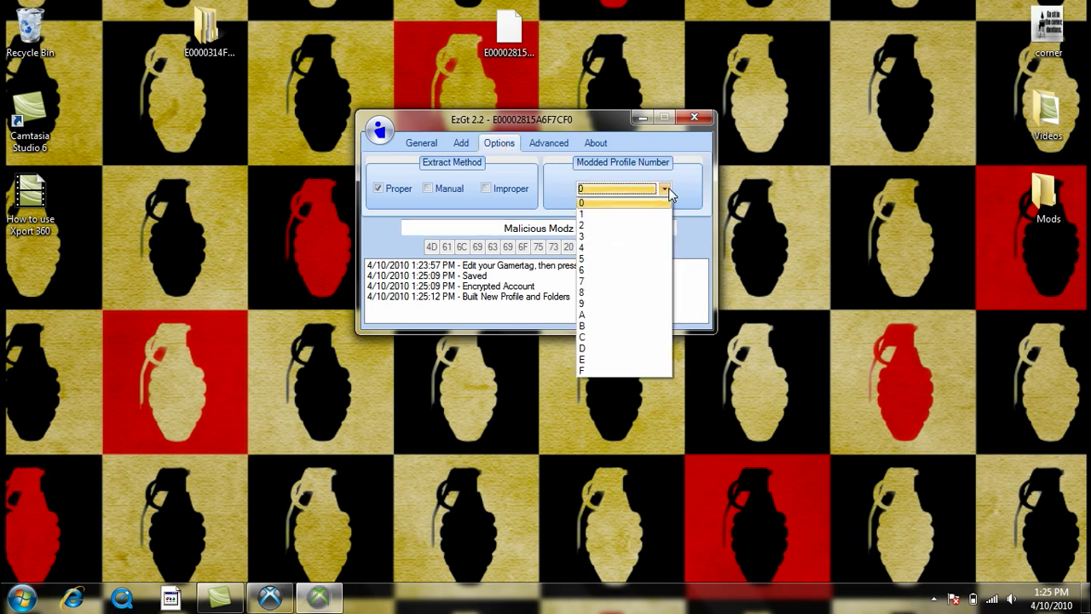
pyautogui.moveTo(635, 215)
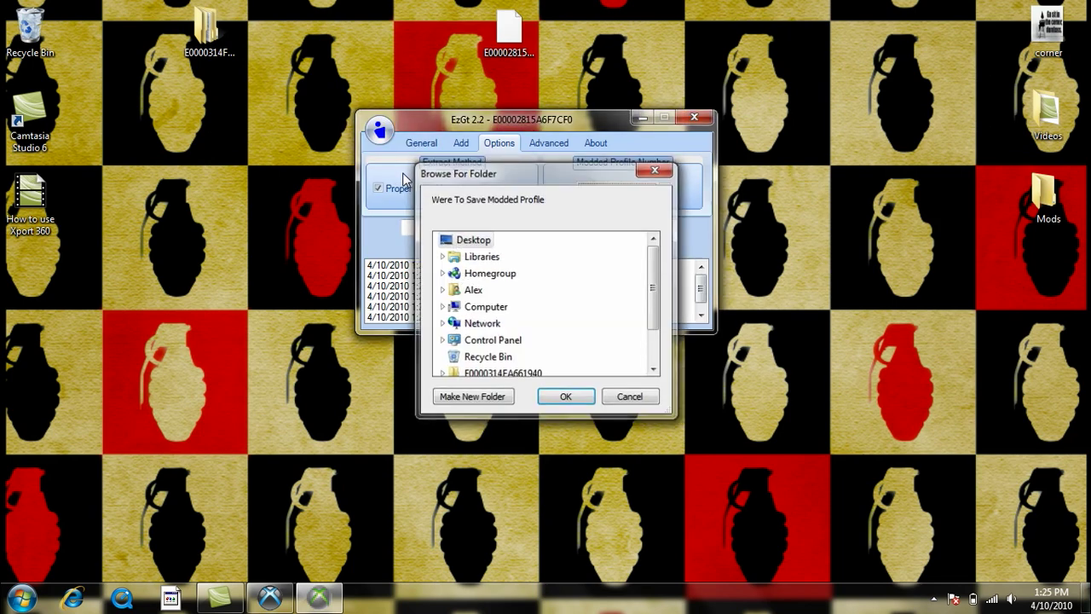
pyautogui.click(565, 395)
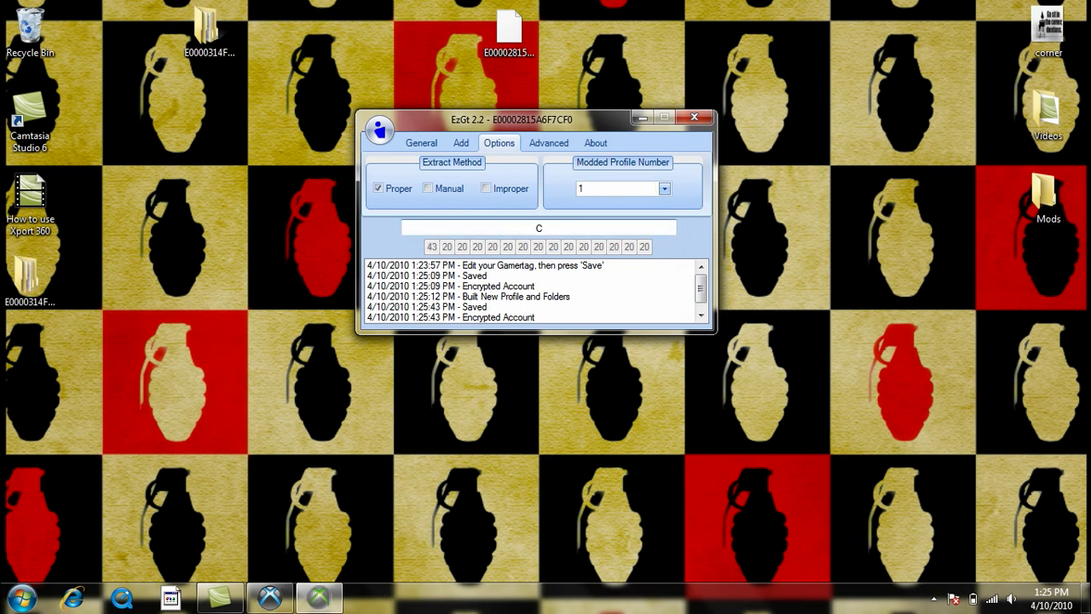
# - Change the gamertag to ClanTryout o360, save it as profile 2, and close EzGt
pyautogui.write('lan Tryouts')
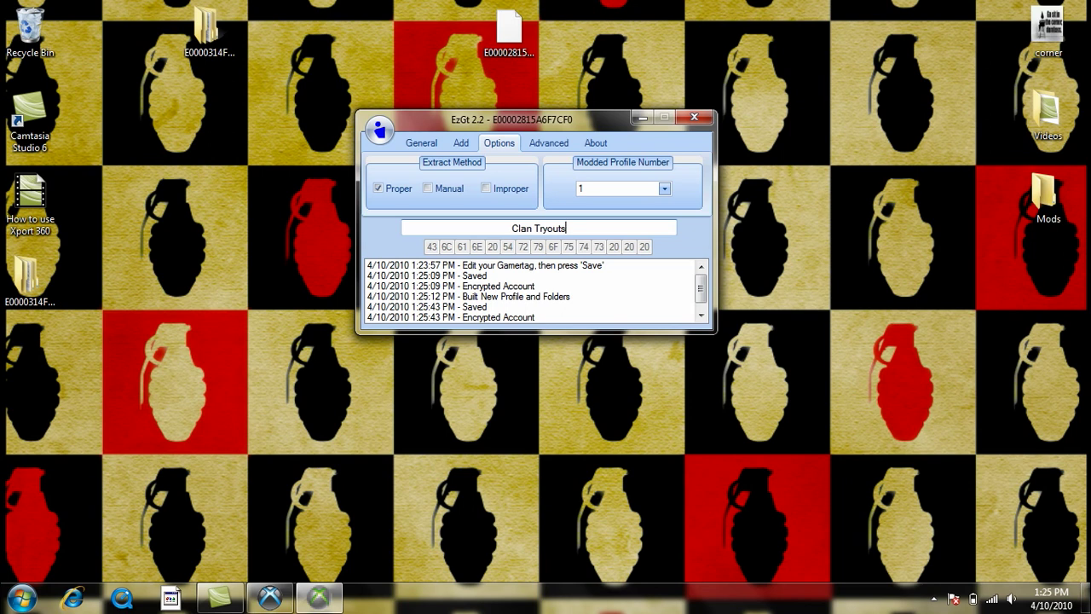
pyautogui.write('o3')
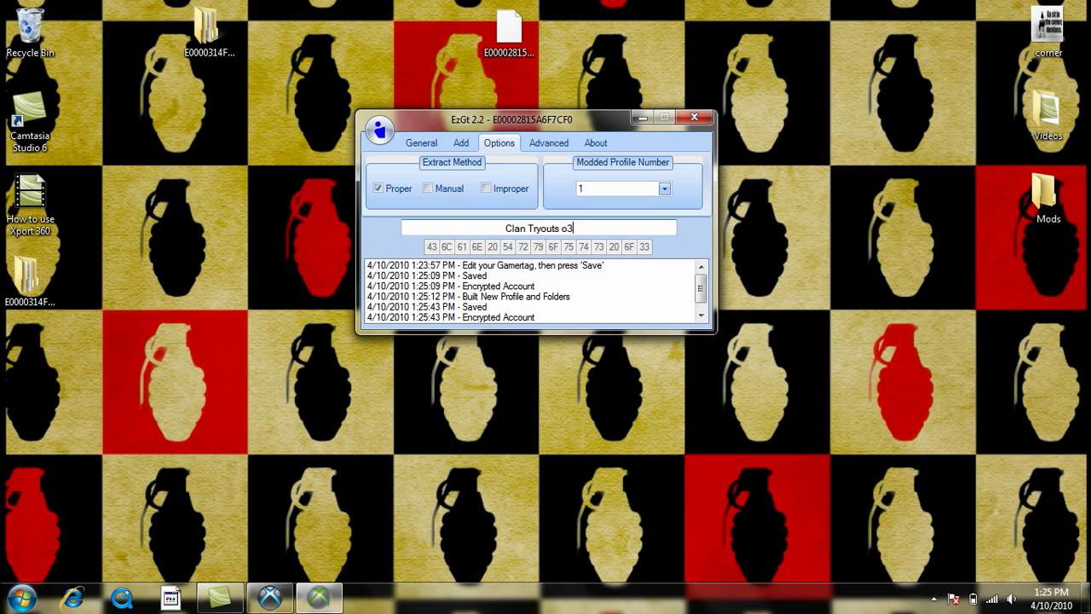
pyautogui.press('Backspace')
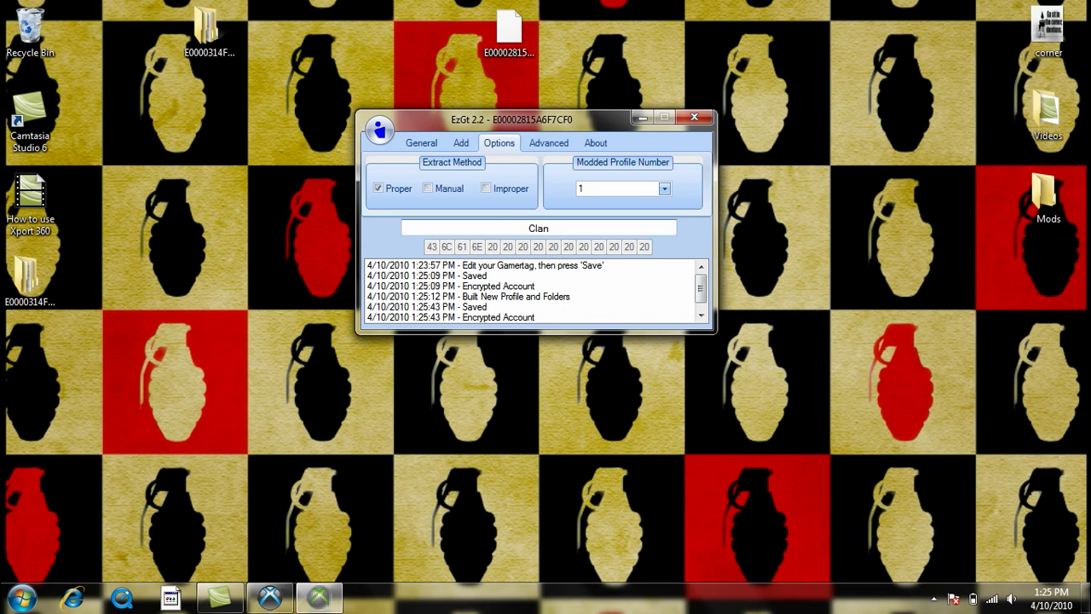
pyautogui.write('Tryouts')
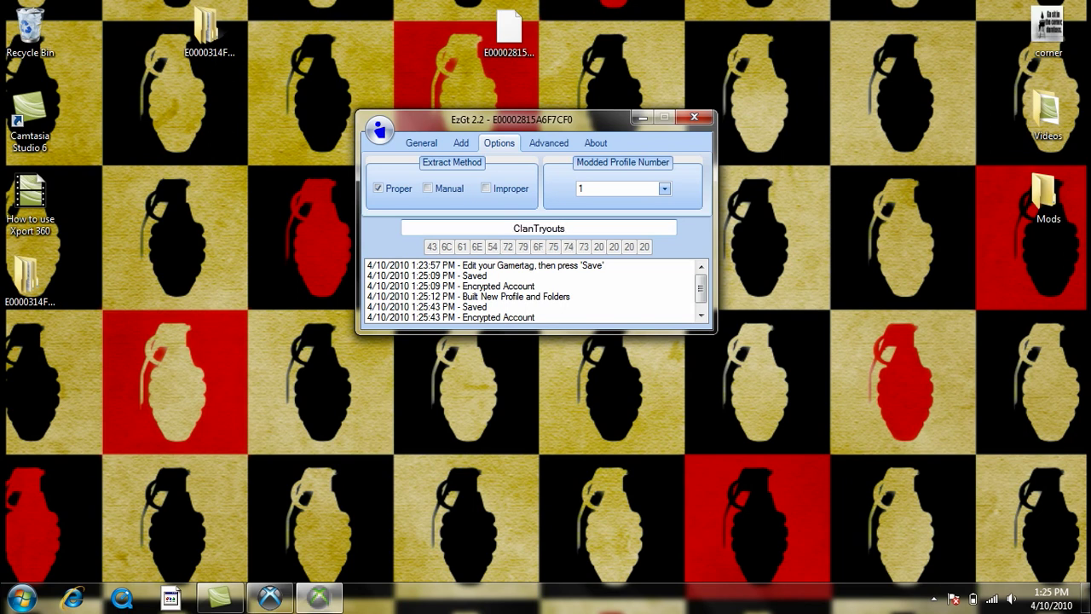
pyautogui.write('o')
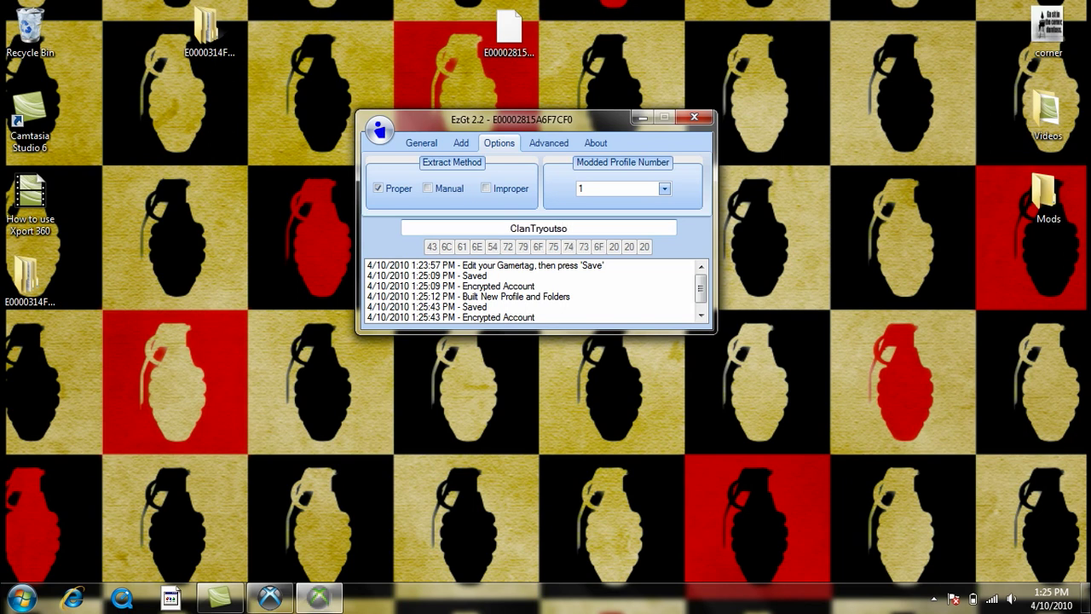
pyautogui.write('360')
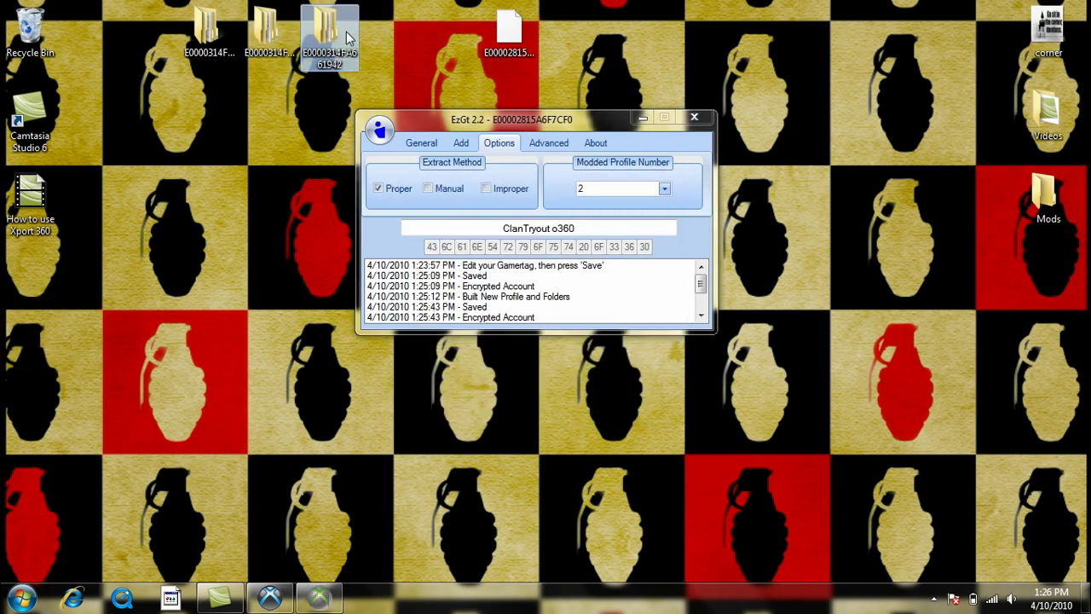
pyautogui.click(696, 116)
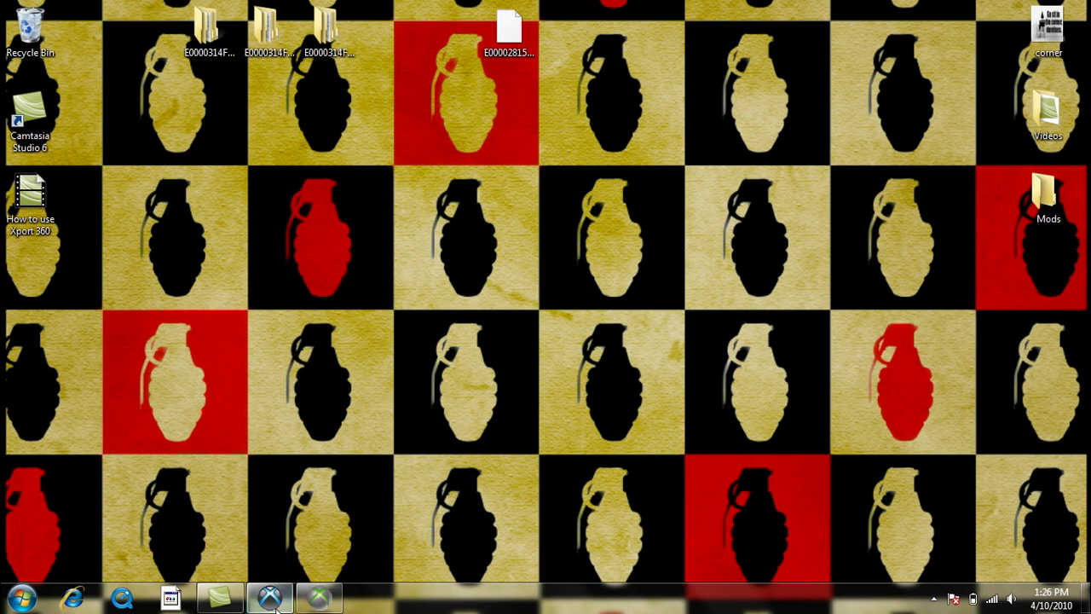
# - Bring XPort 360 to the front and select the Content folder
pyautogui.click(270, 594)
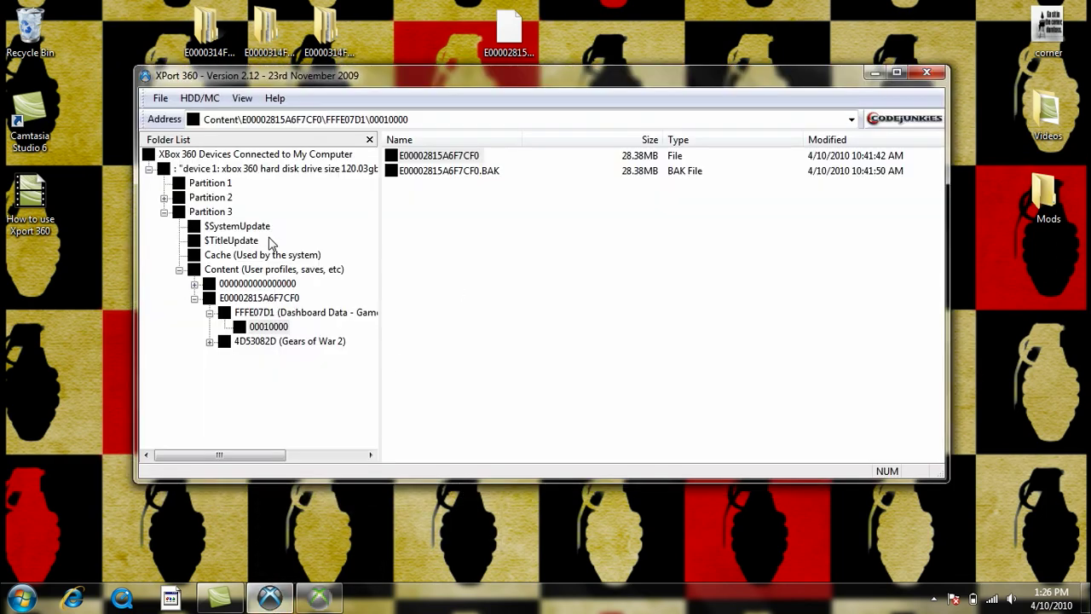
pyautogui.click(273, 268)
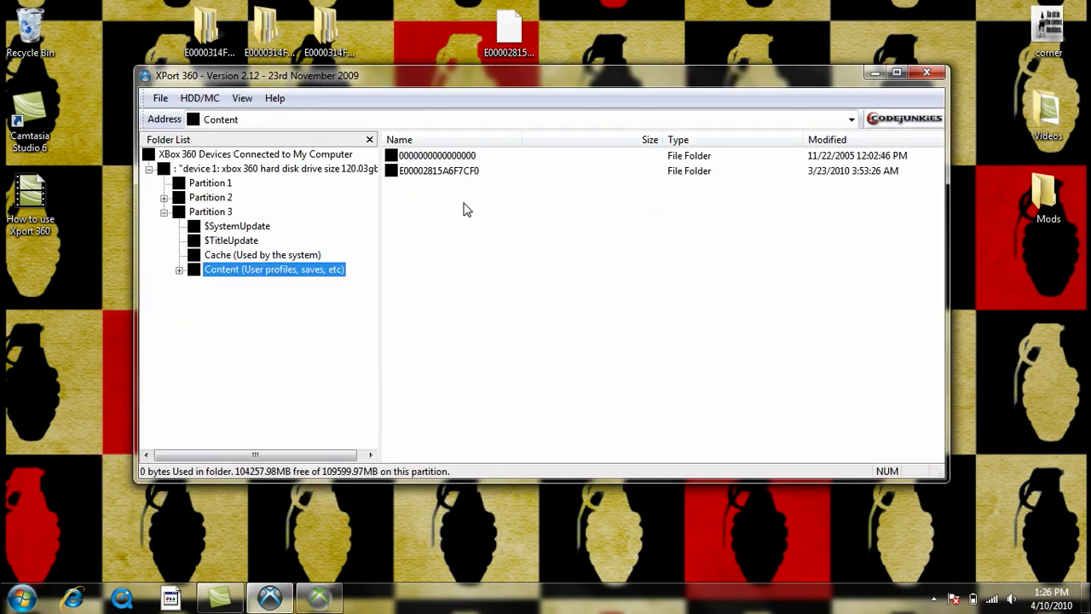
pyautogui.moveTo(478, 254)
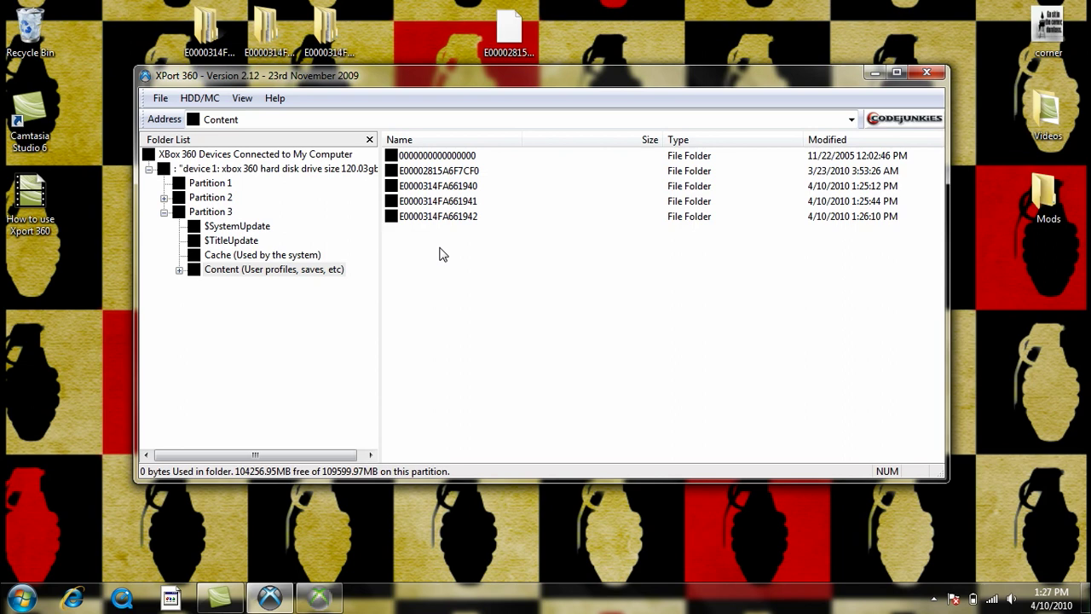
# - Select the E00002815A6F7CF0 profile folder in Content and put its name into edit mode
pyautogui.click(436, 216)
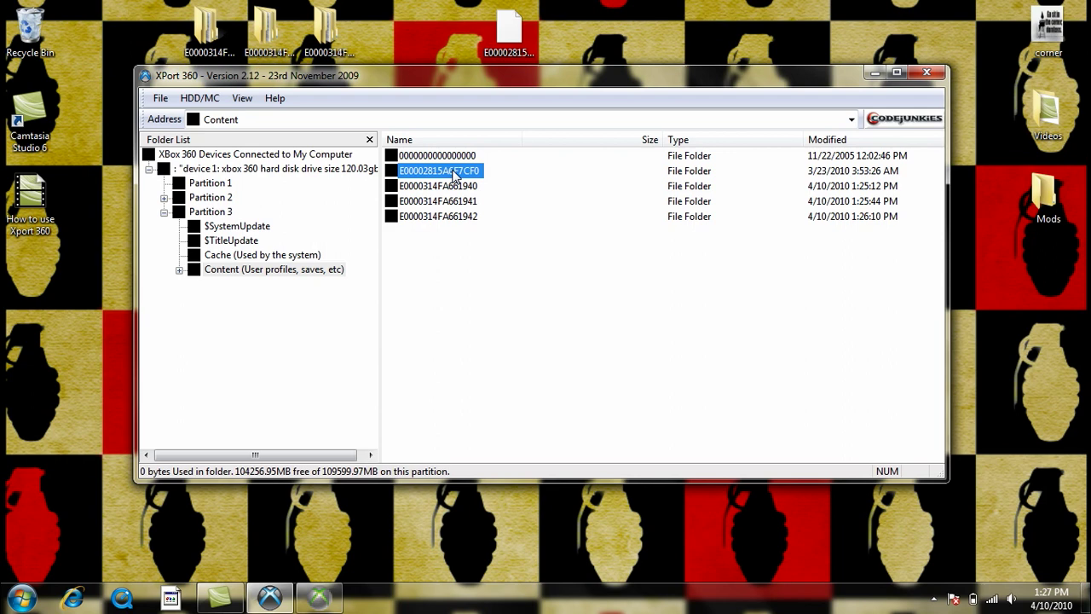
pyautogui.doubleClick(439, 171)
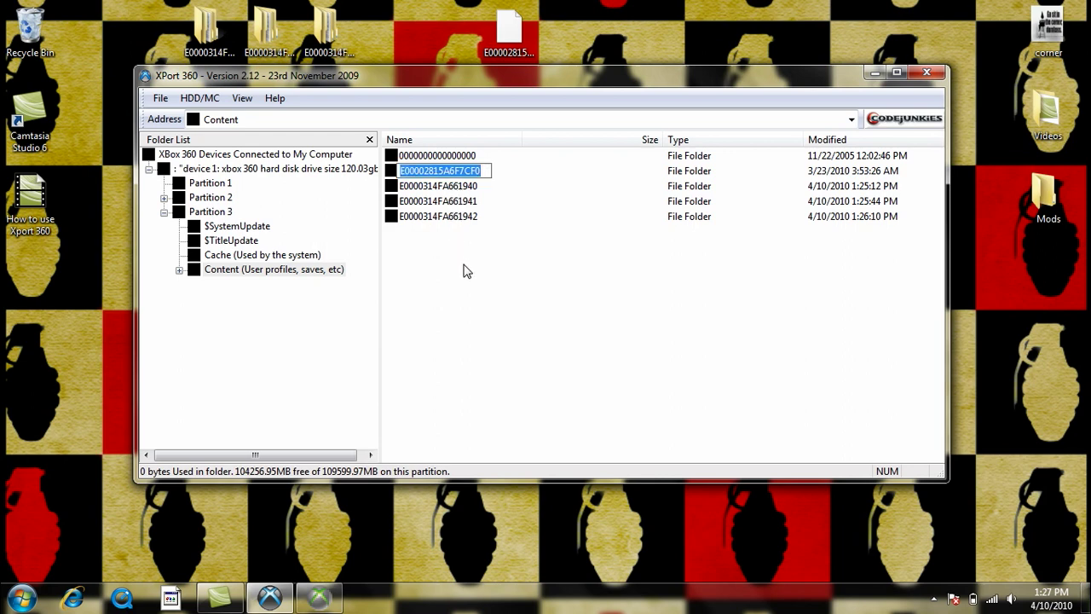